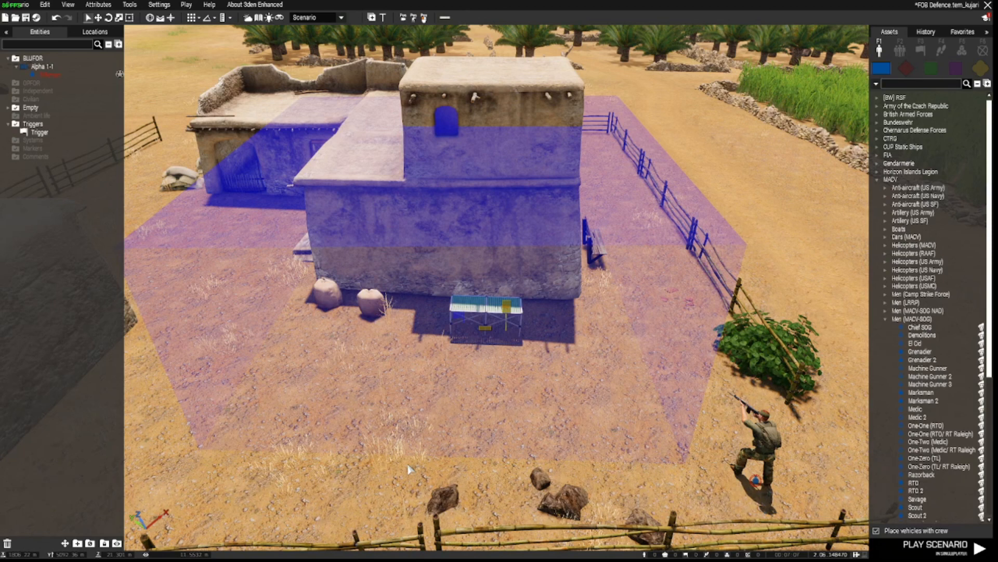
mouse_move(627, 434)
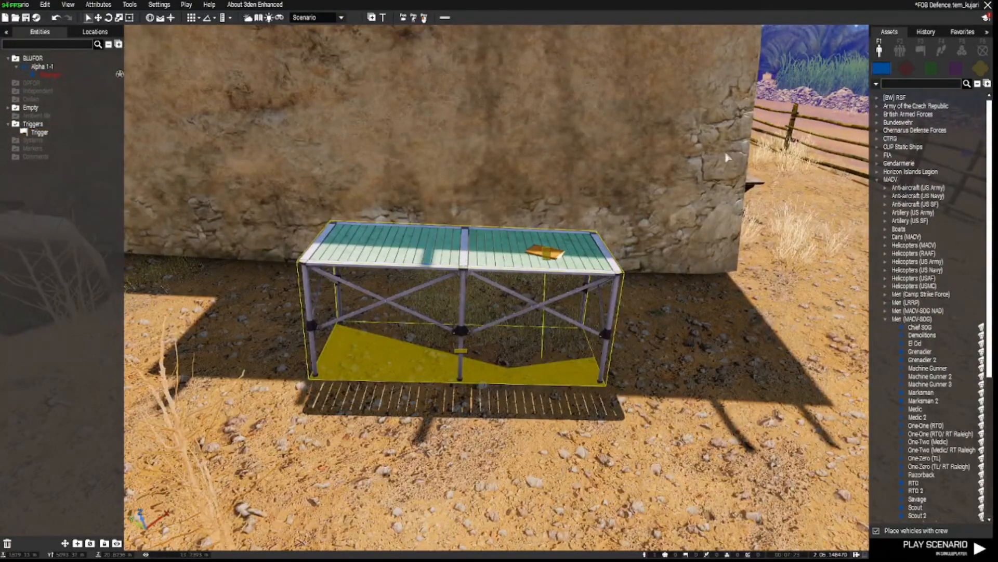
mouse_move(983, 71)
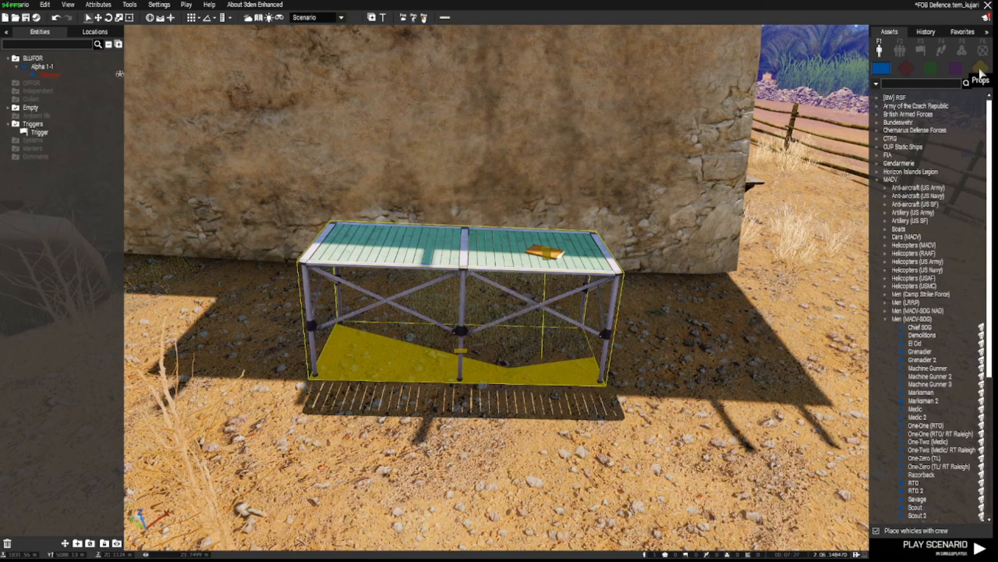
- Switch the Assets panel to Props, search 'document' for intel objects, then clear the search
left_click(983, 66)
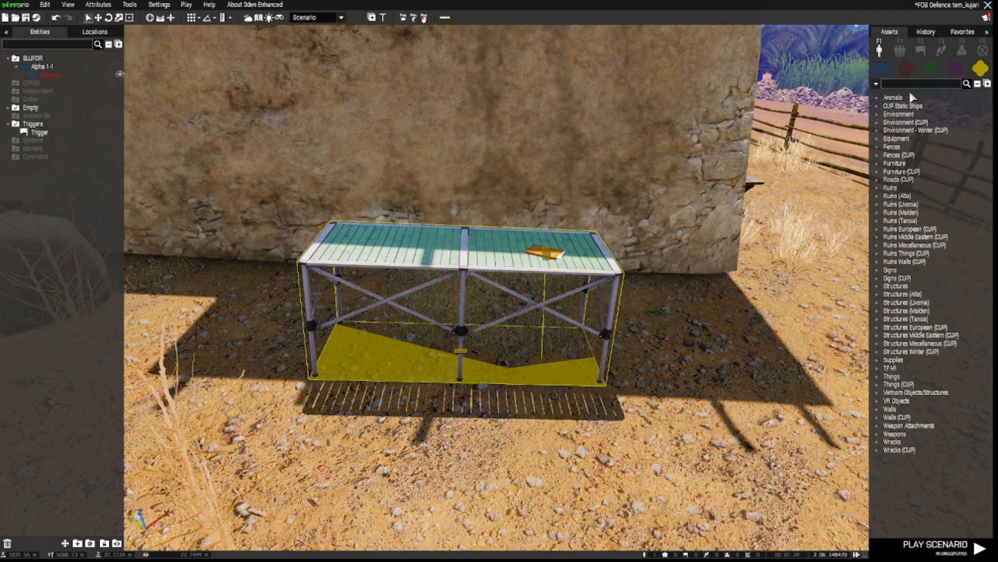
type("tab")
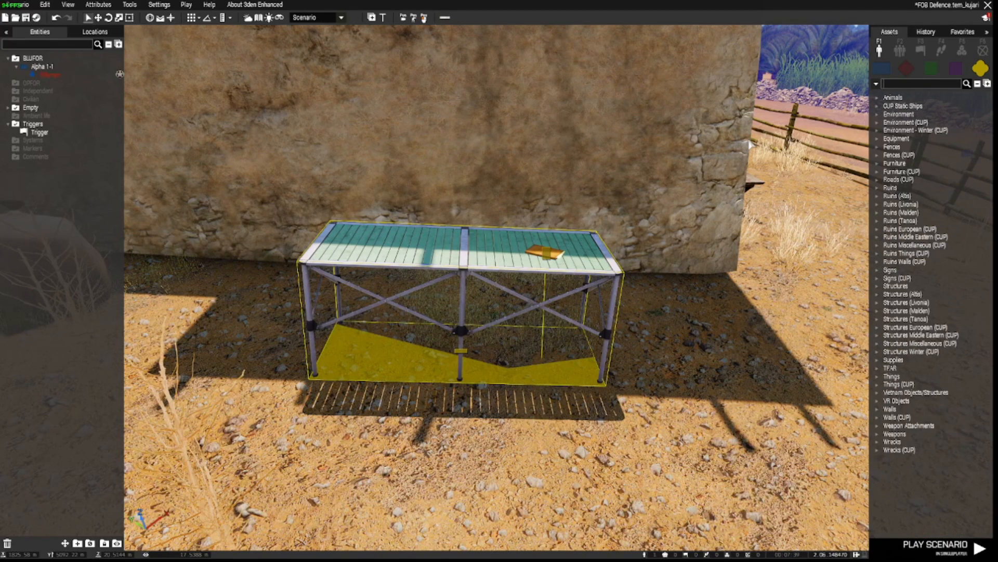
type("document")
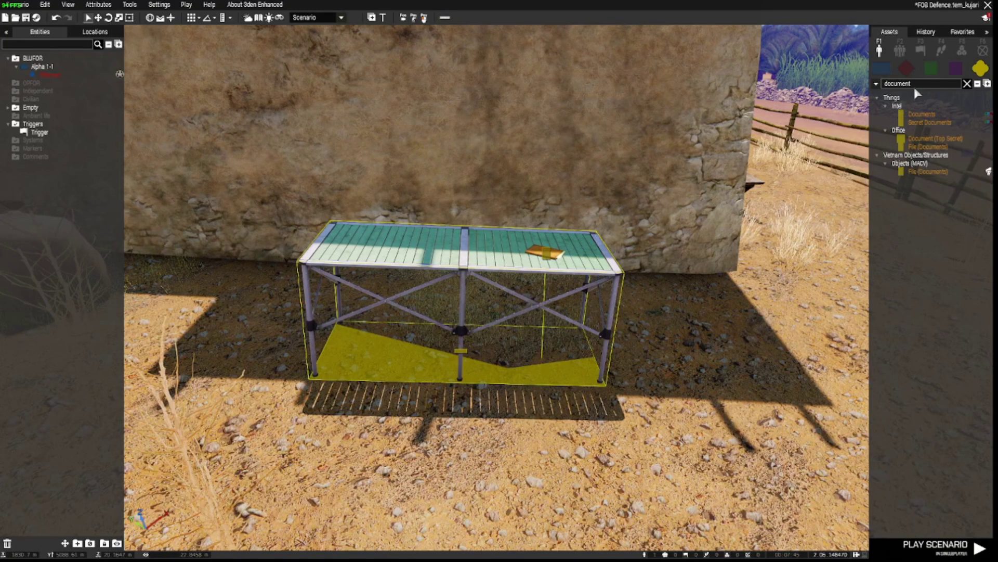
left_click(968, 83)
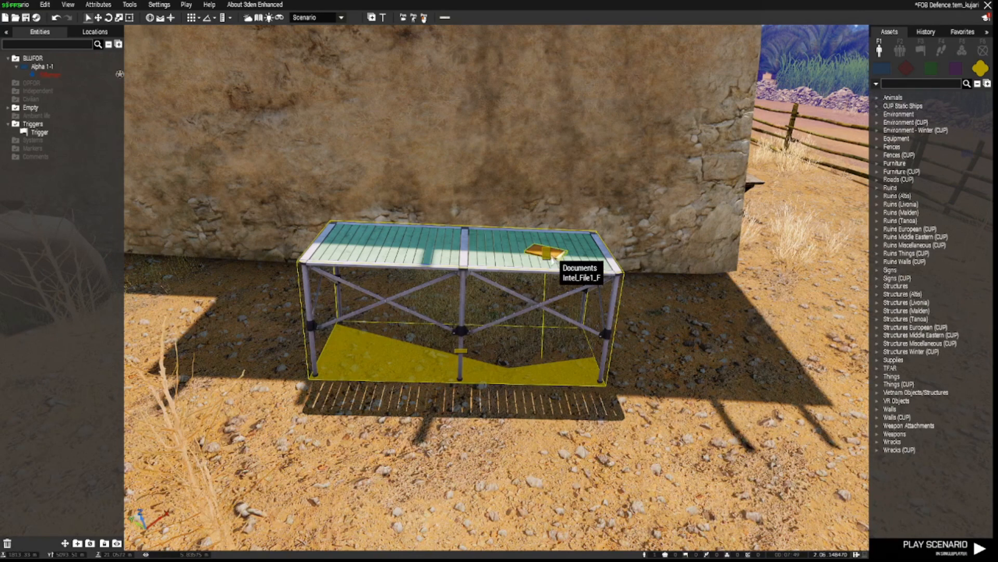
- Inspect the Documents object's Init field holding the SITREP - STAGING AREA diary record code
right_click(541, 254)
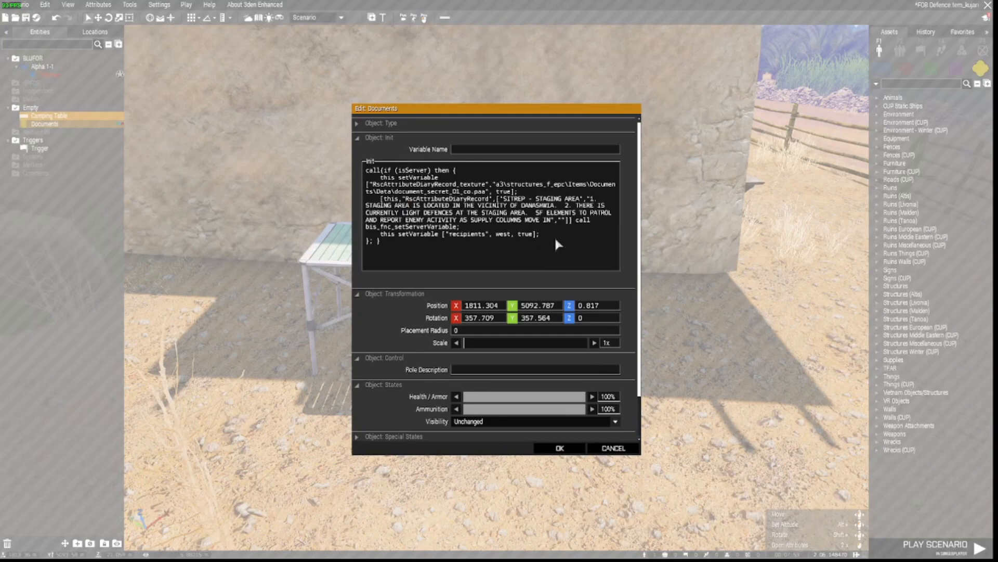
mouse_move(492, 258)
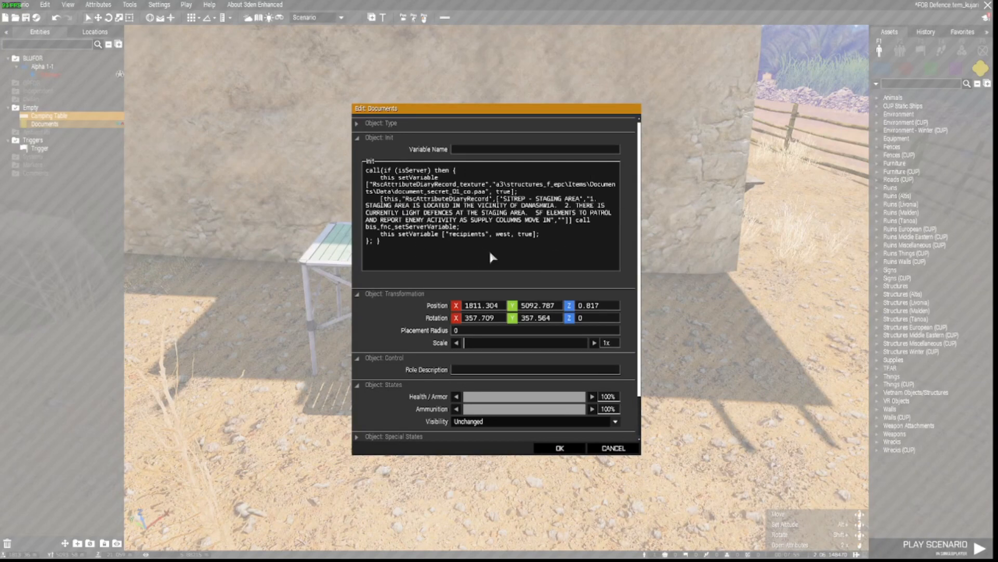
mouse_move(606, 460)
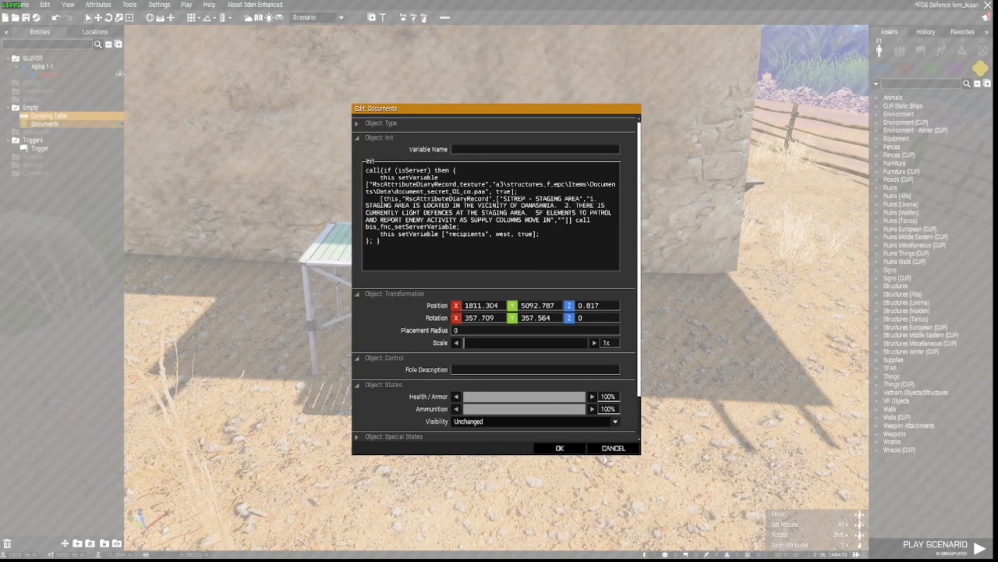
left_click(558, 447)
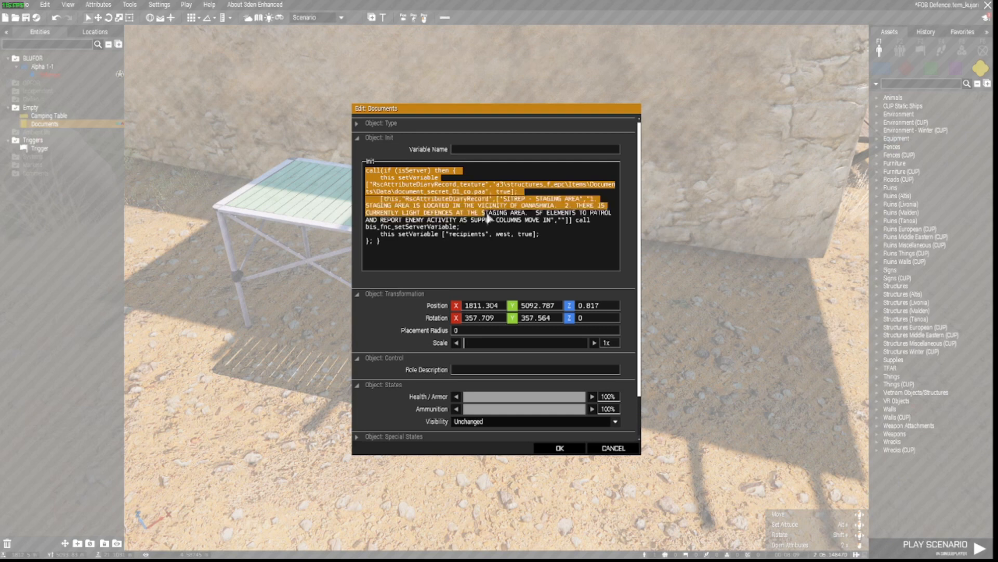
mouse_move(378, 165)
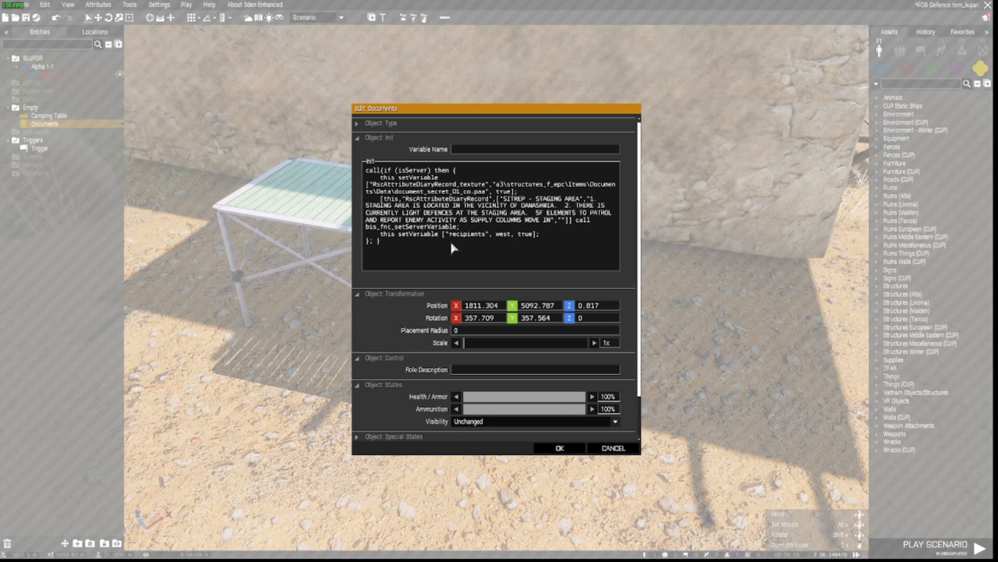
mouse_move(493, 185)
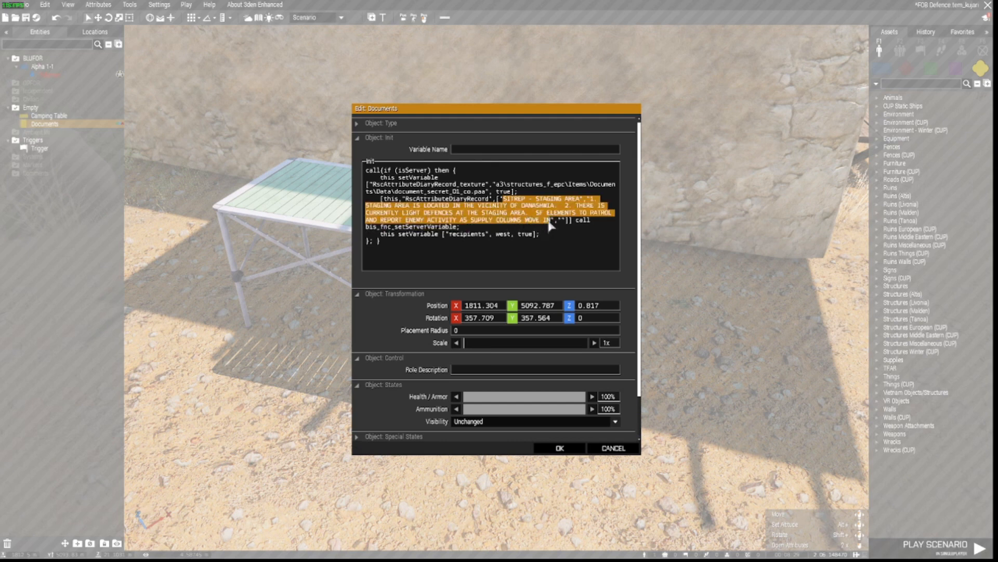
mouse_move(568, 260)
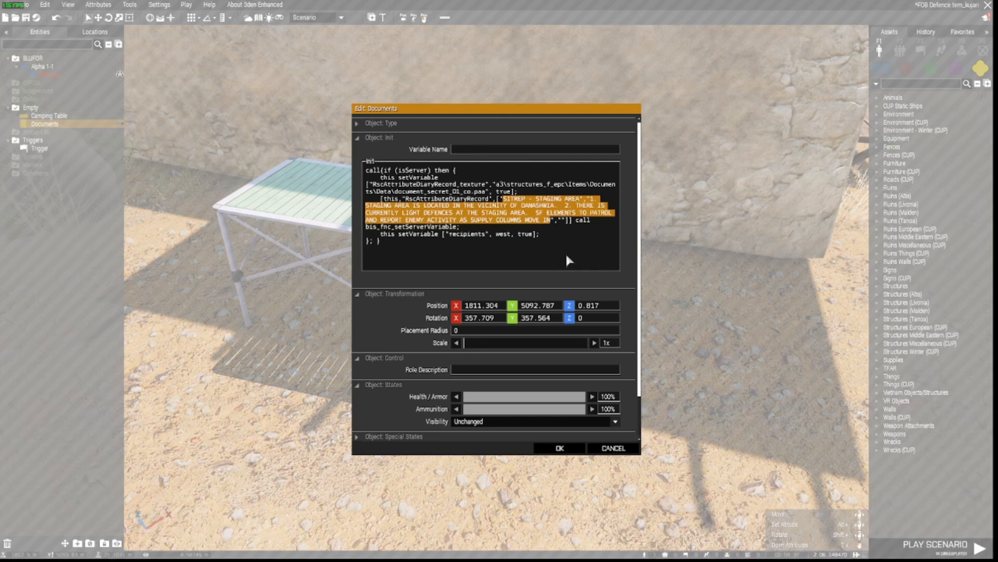
mouse_move(561, 232)
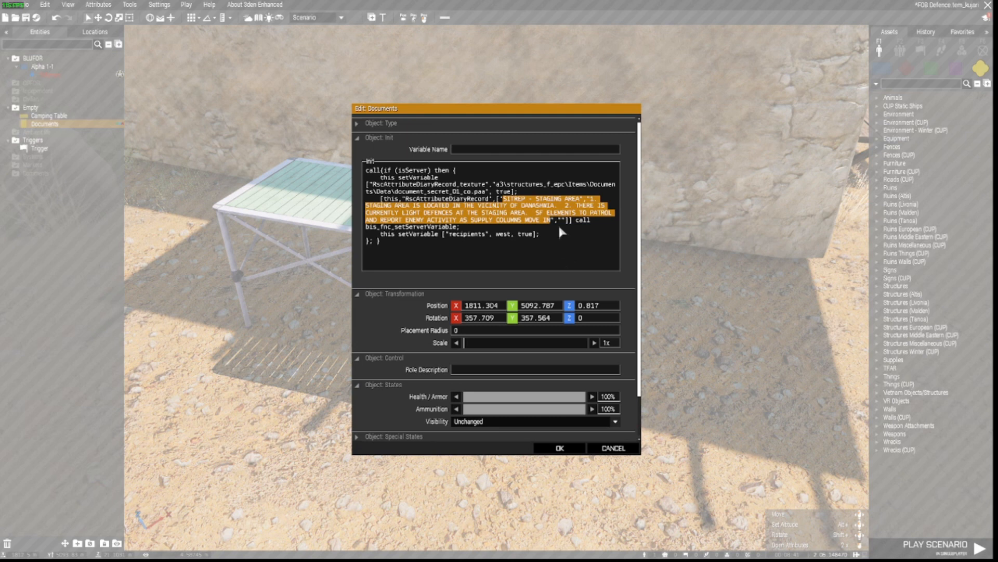
left_click(549, 220)
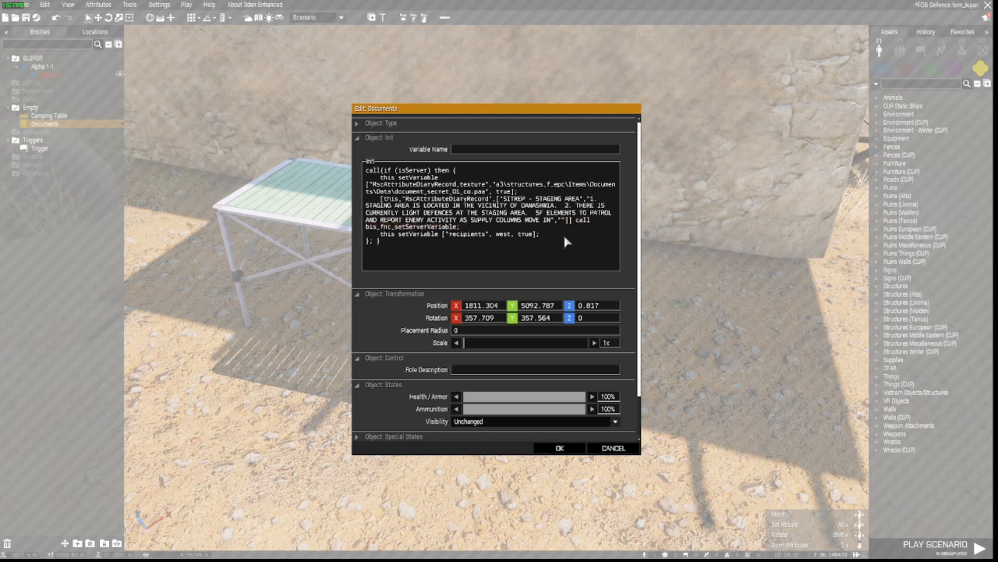
mouse_move(538, 239)
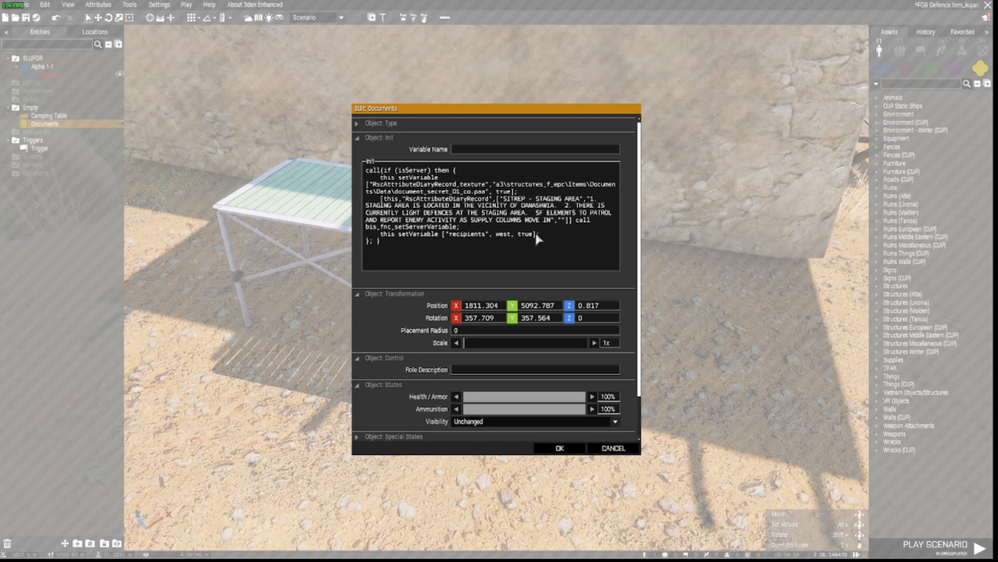
mouse_move(536, 254)
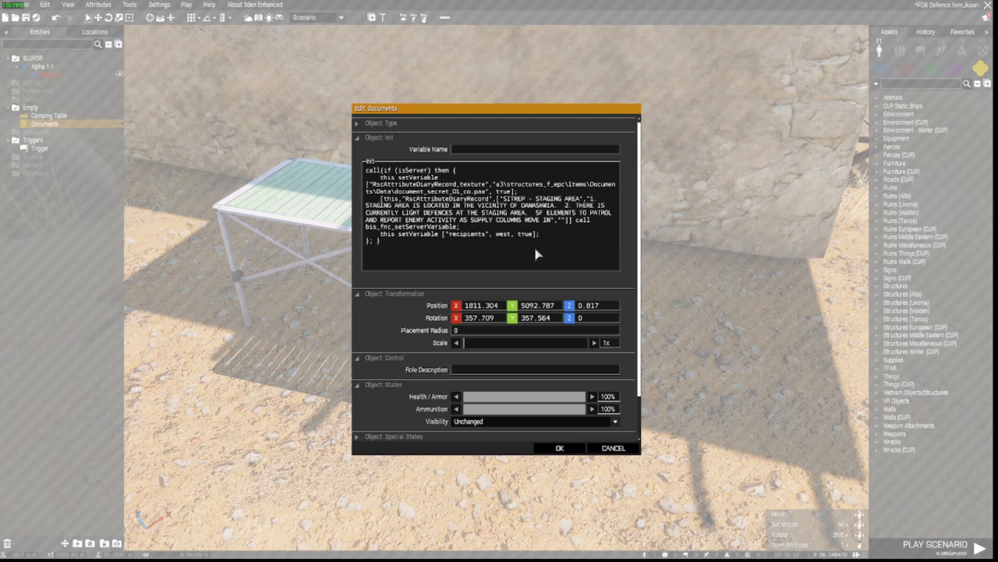
mouse_move(503, 201)
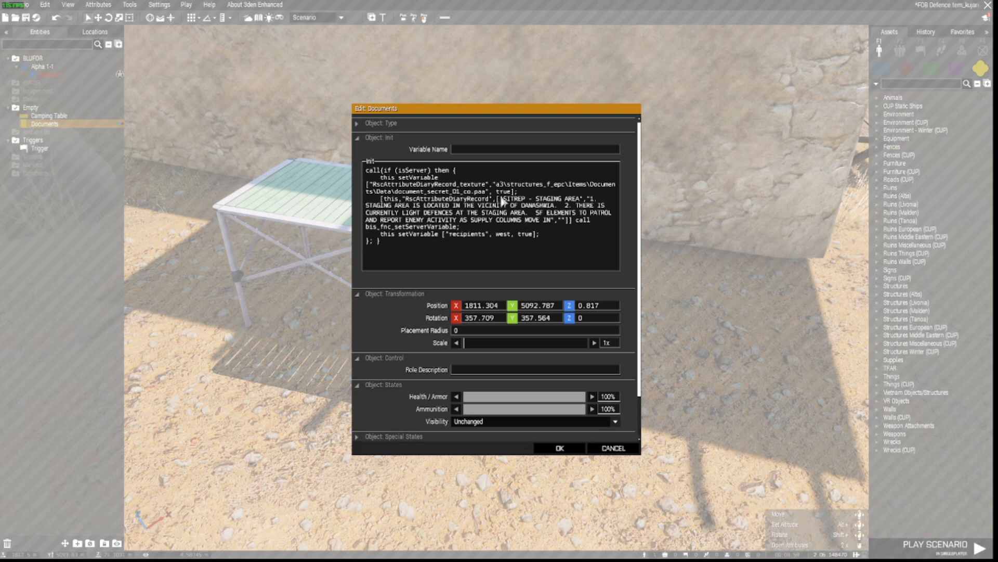
mouse_move(446, 254)
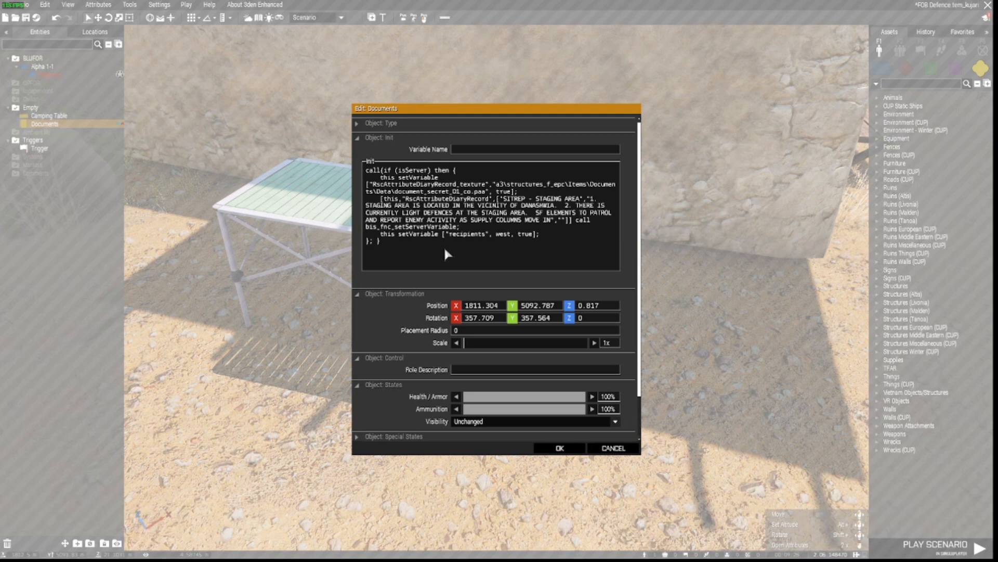
mouse_move(569, 447)
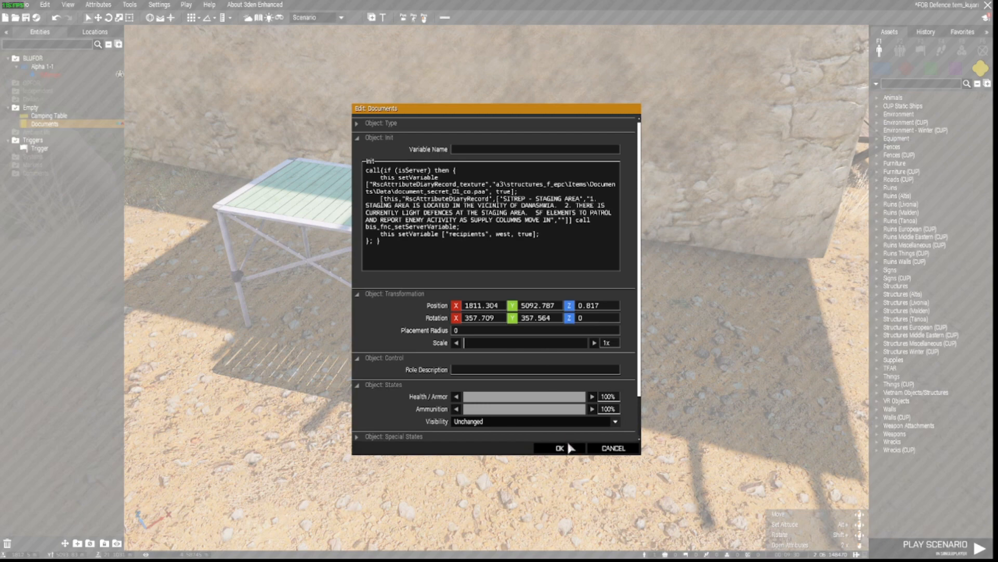
- Confirm the Documents attributes with OK and launch Play Scenario
left_click(559, 448)
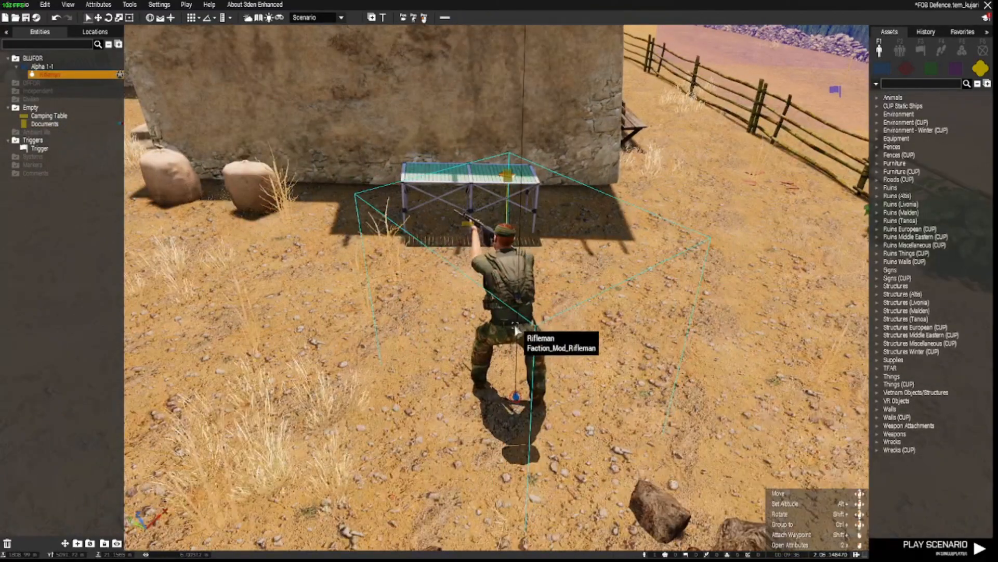
left_click(934, 544)
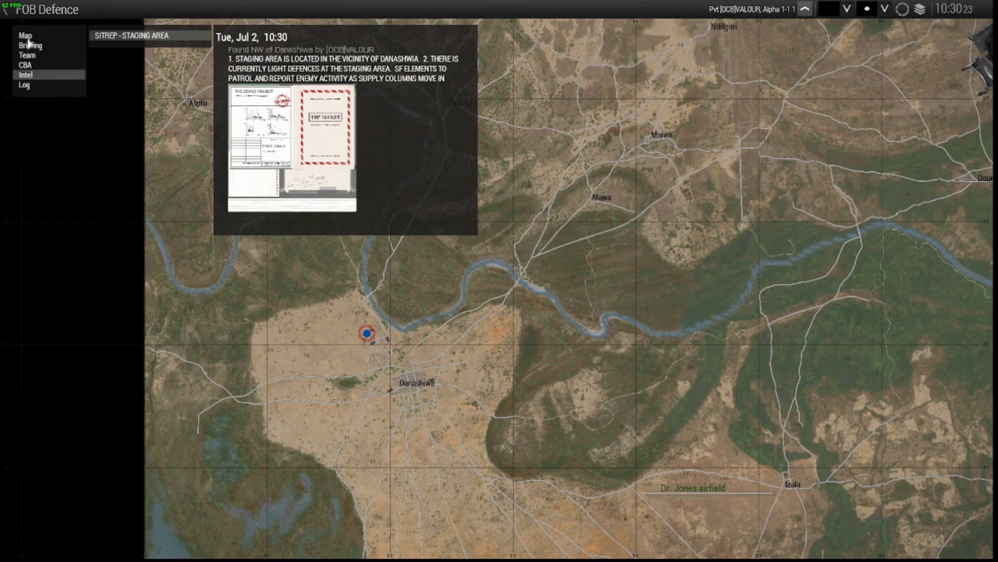
- Pick up the documents in-game and view the SITREP - STAGING AREA entry under Intel
left_click(25, 36)
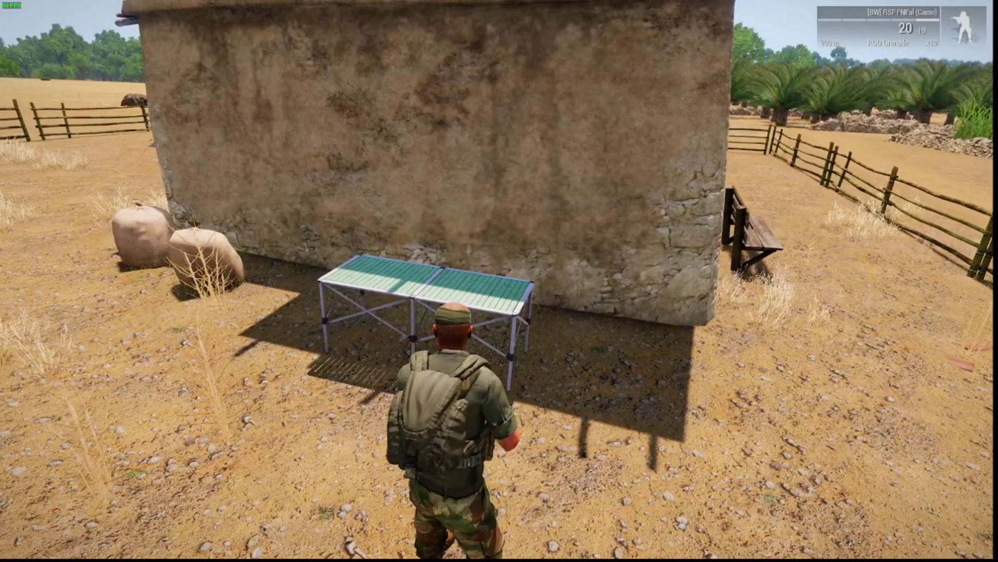
mouse_move(499, 280)
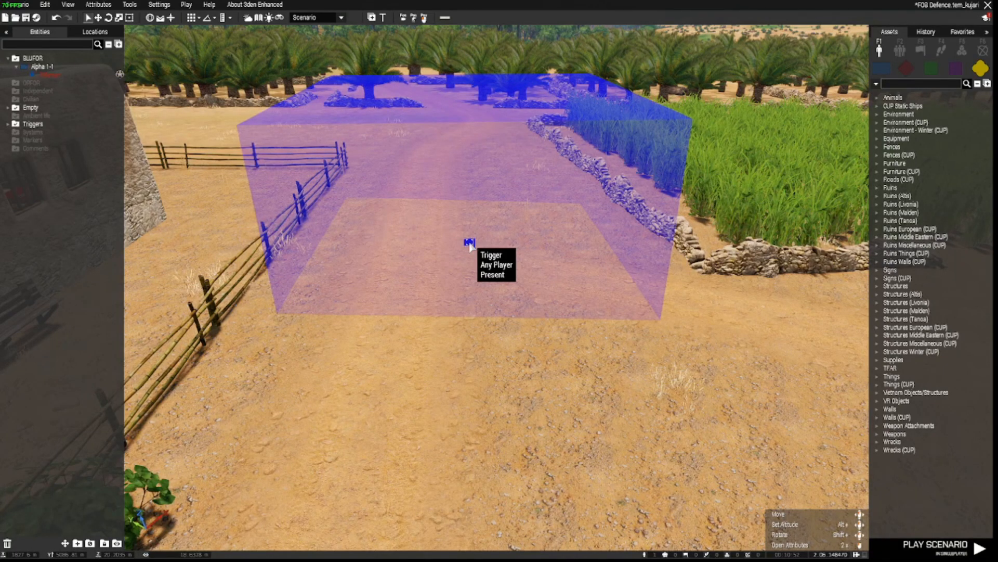
- Bring up the Edit Trigger attributes of the Any Player Present trigger
double_click(471, 244)
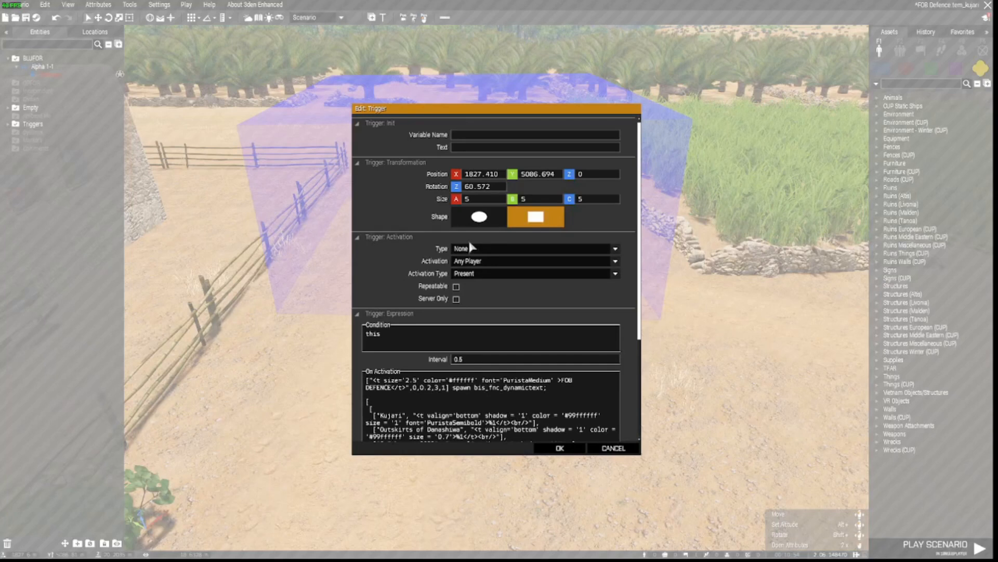
mouse_move(484, 283)
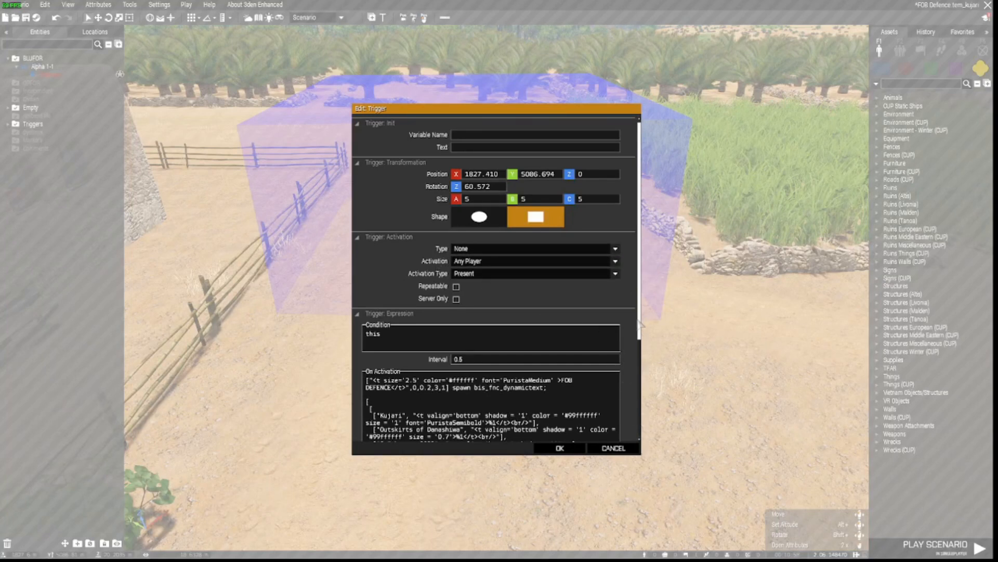
- Highlight FOB and Kujari in the On Activation code, then leave the trigger dialog
scroll("down", 3)
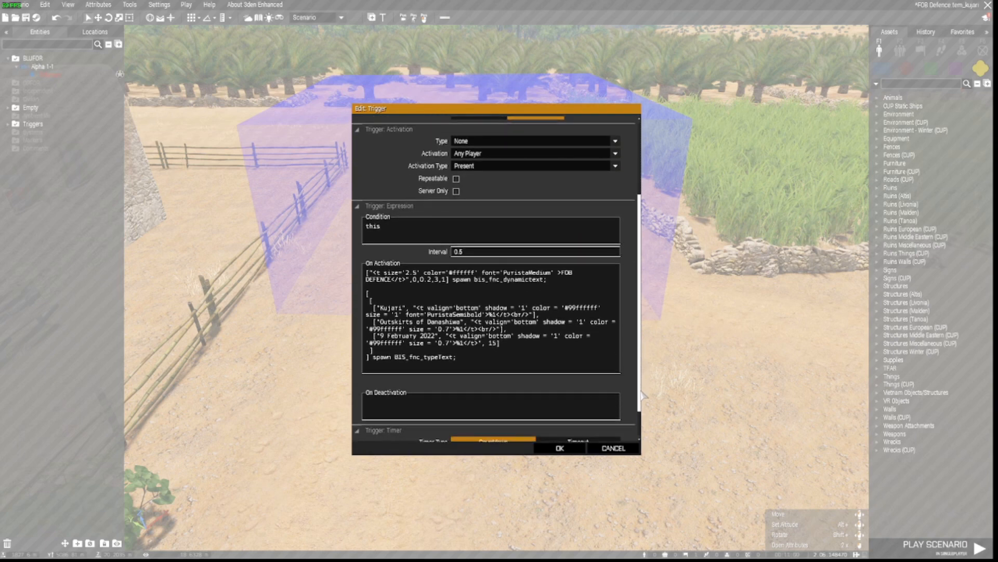
mouse_move(518, 367)
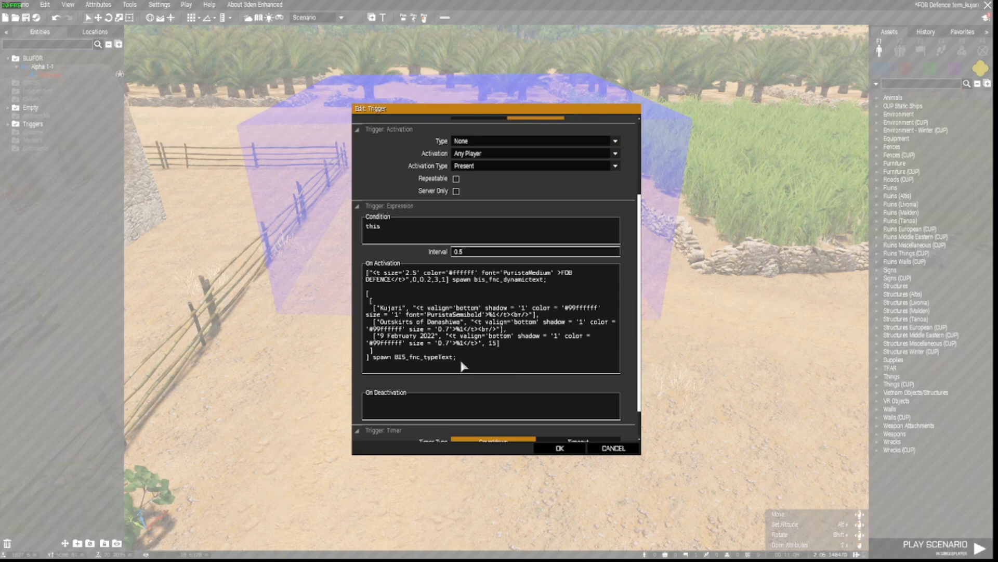
mouse_move(418, 339)
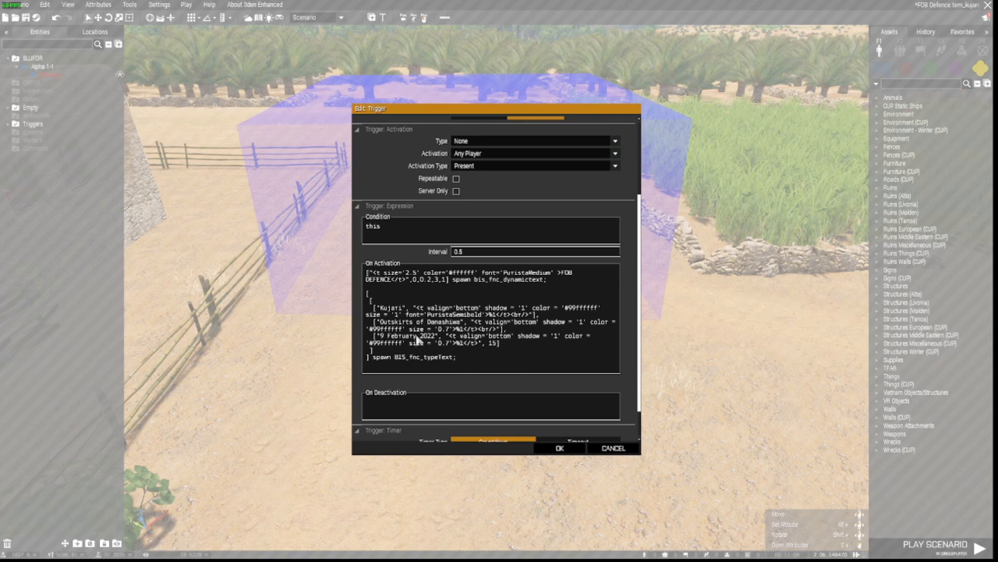
mouse_move(393, 293)
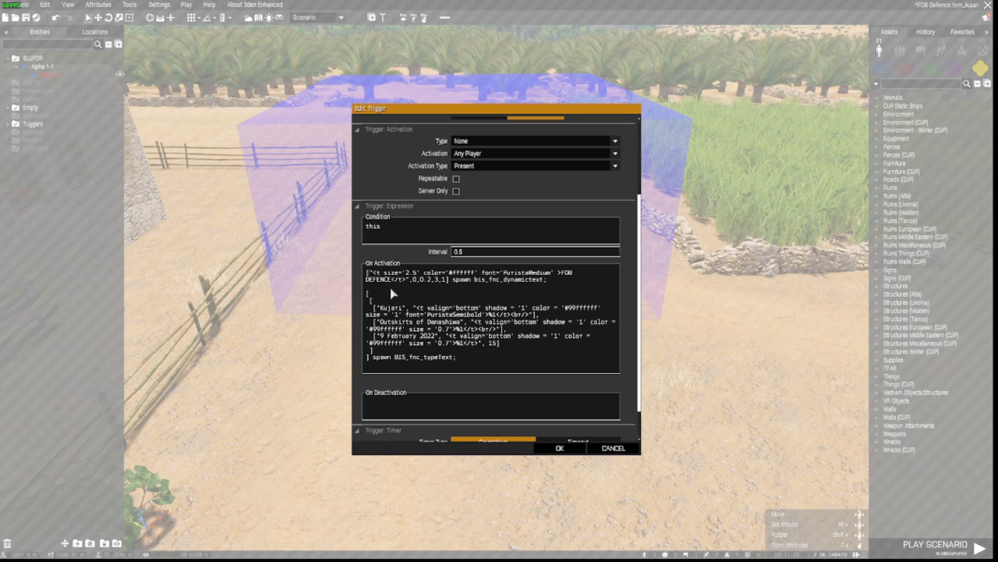
mouse_move(411, 262)
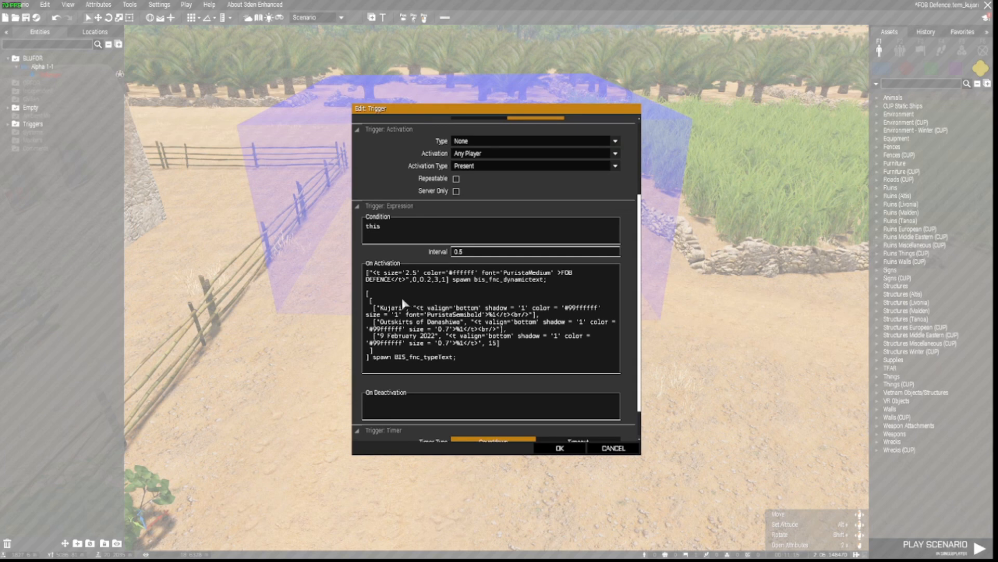
mouse_move(388, 354)
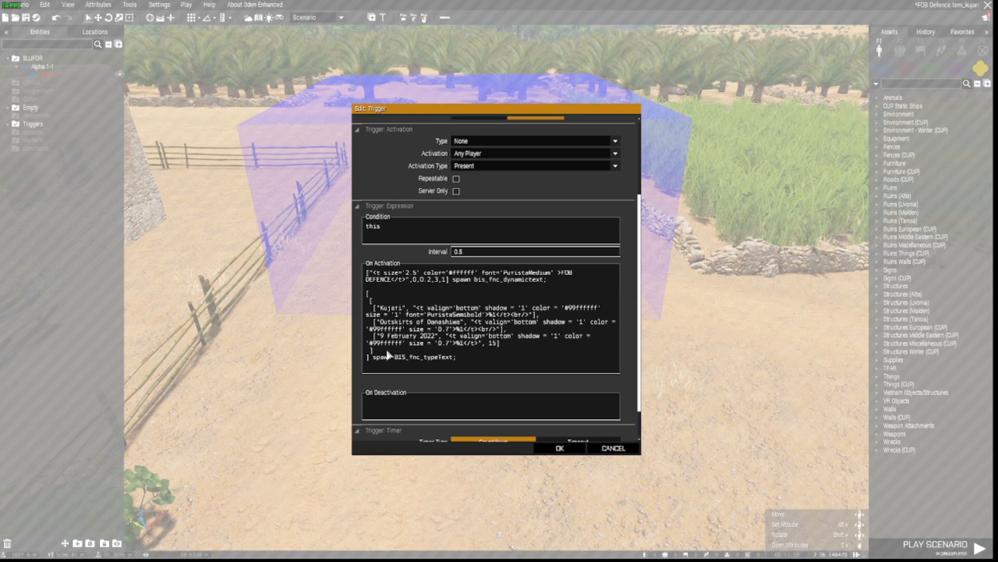
mouse_move(387, 312)
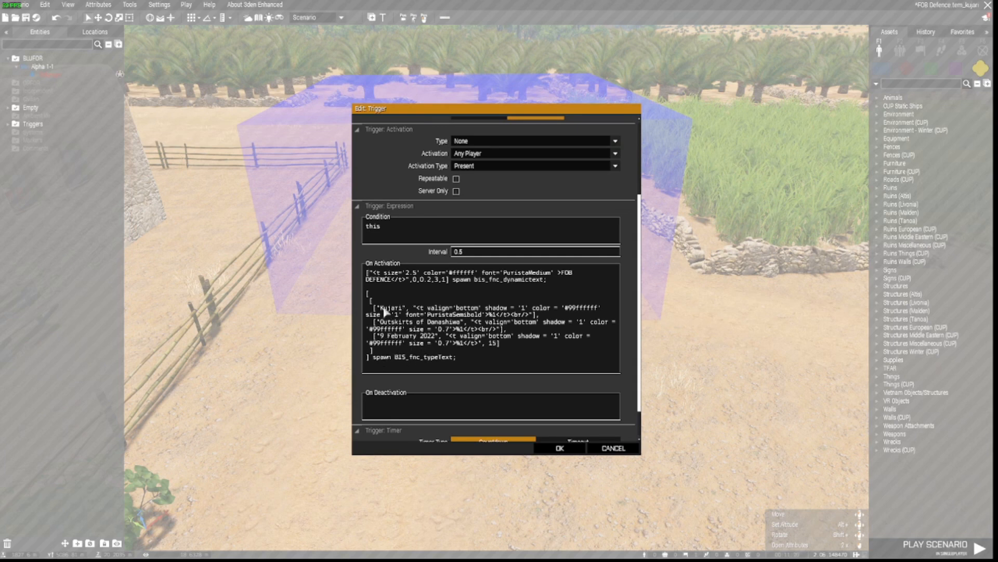
mouse_move(394, 293)
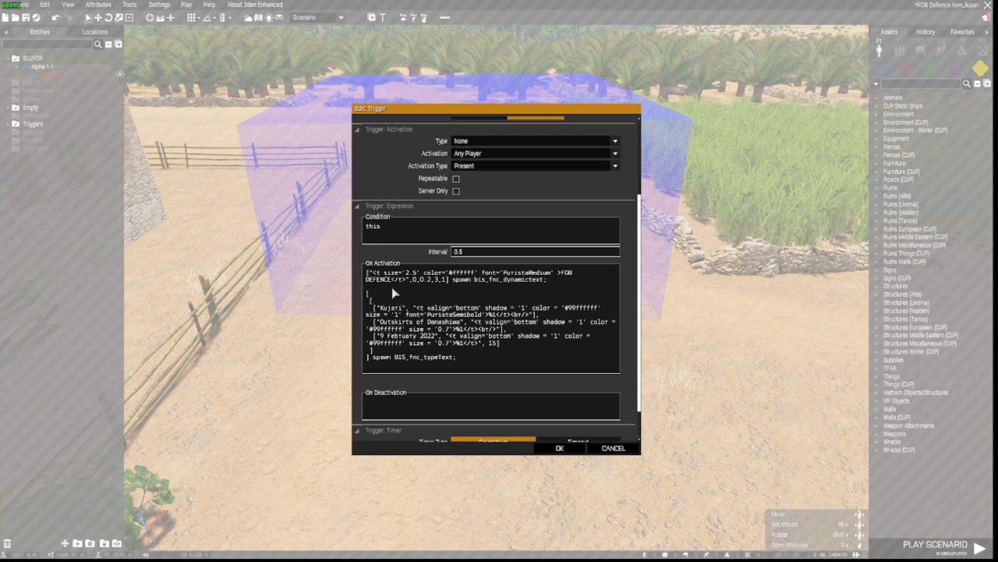
mouse_move(362, 287)
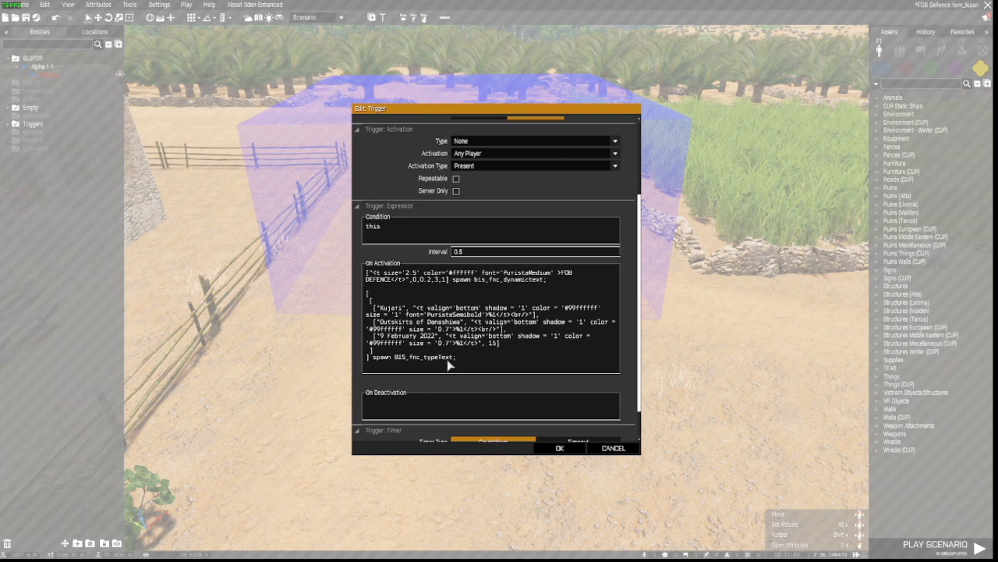
mouse_move(430, 328)
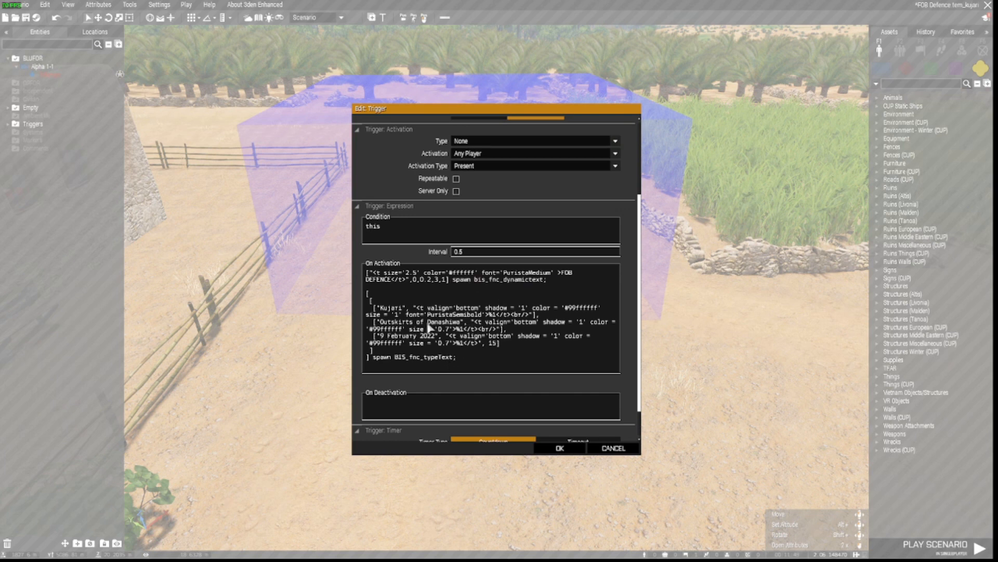
mouse_move(513, 289)
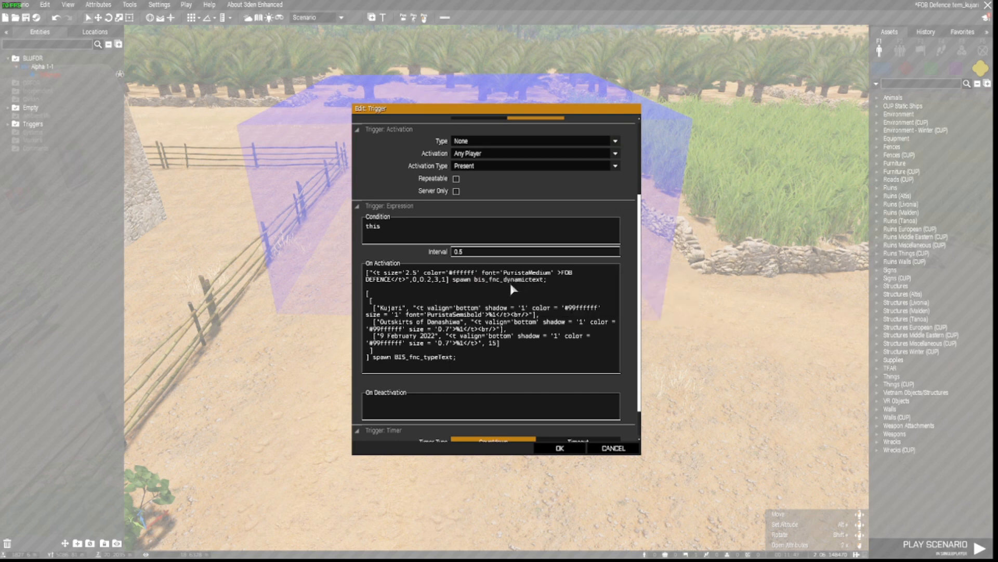
mouse_move(564, 279)
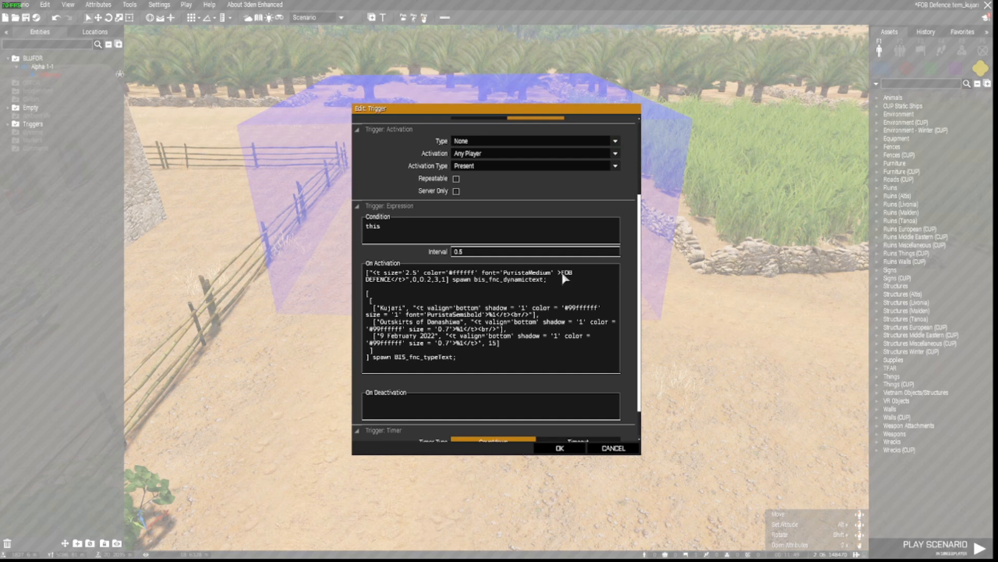
double_click(565, 271)
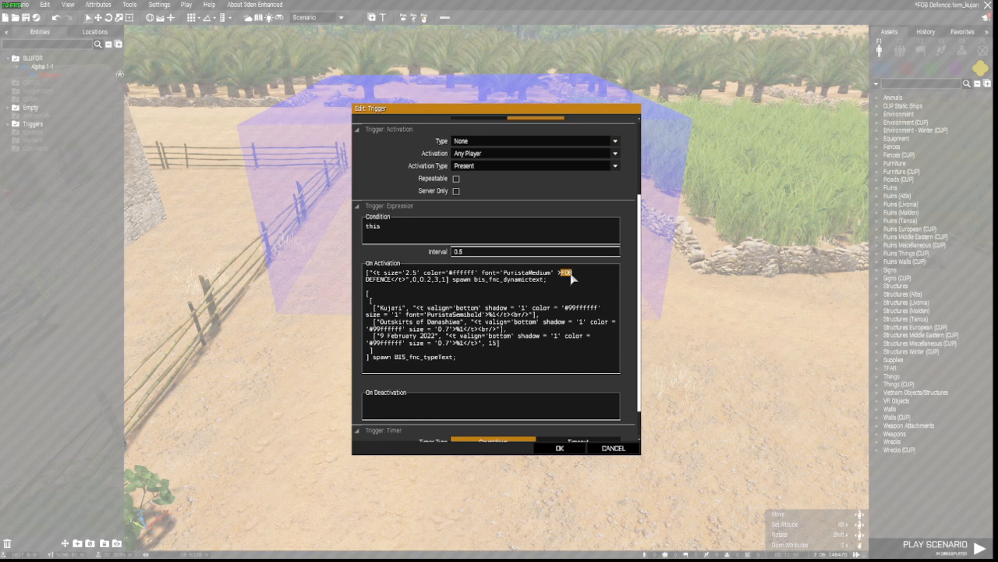
mouse_move(391, 287)
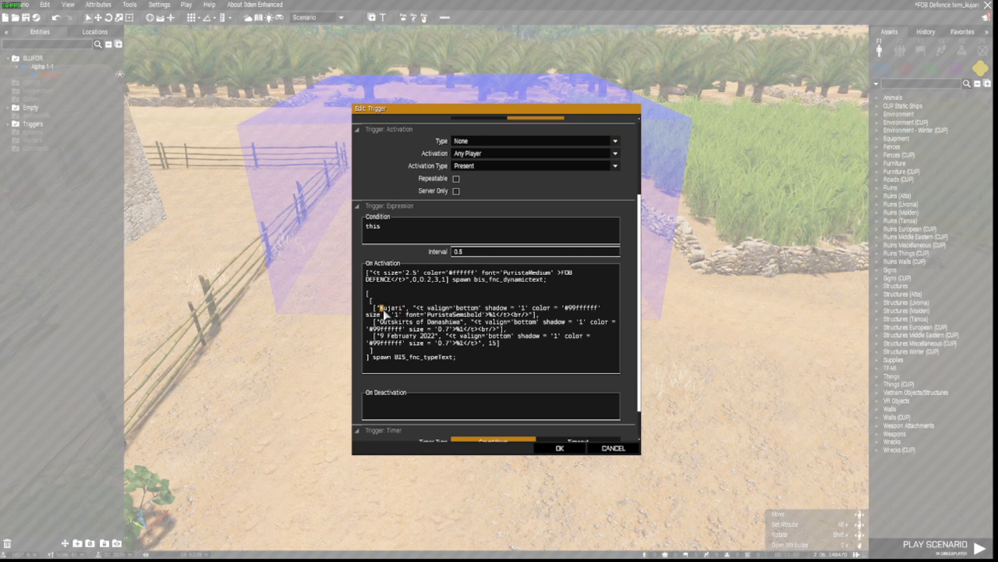
double_click(388, 308)
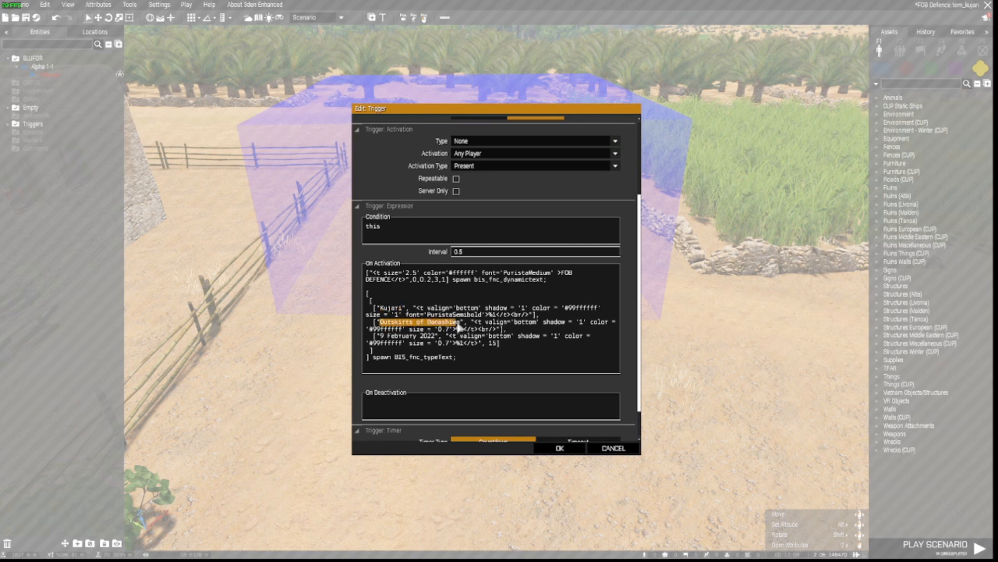
mouse_move(433, 349)
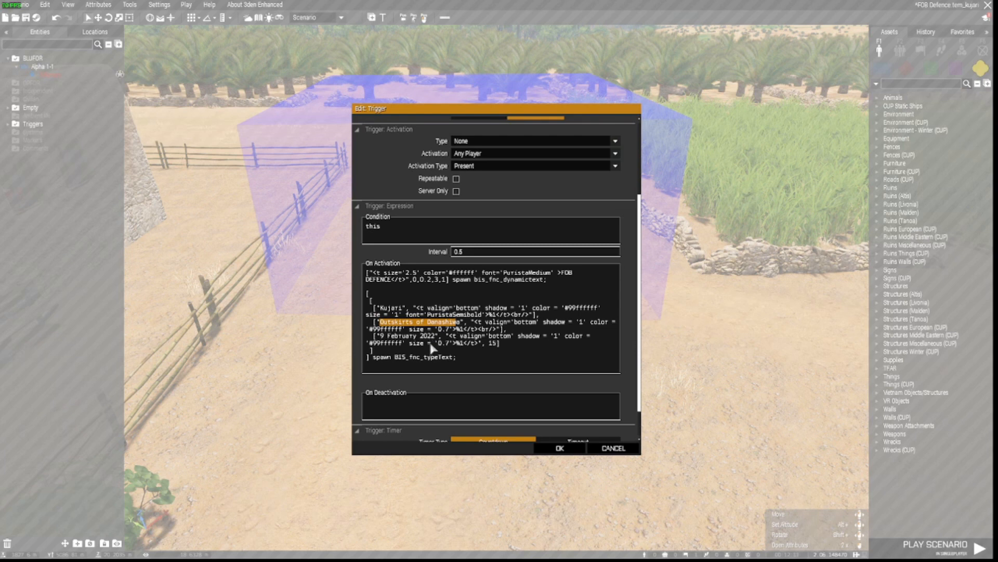
mouse_move(627, 343)
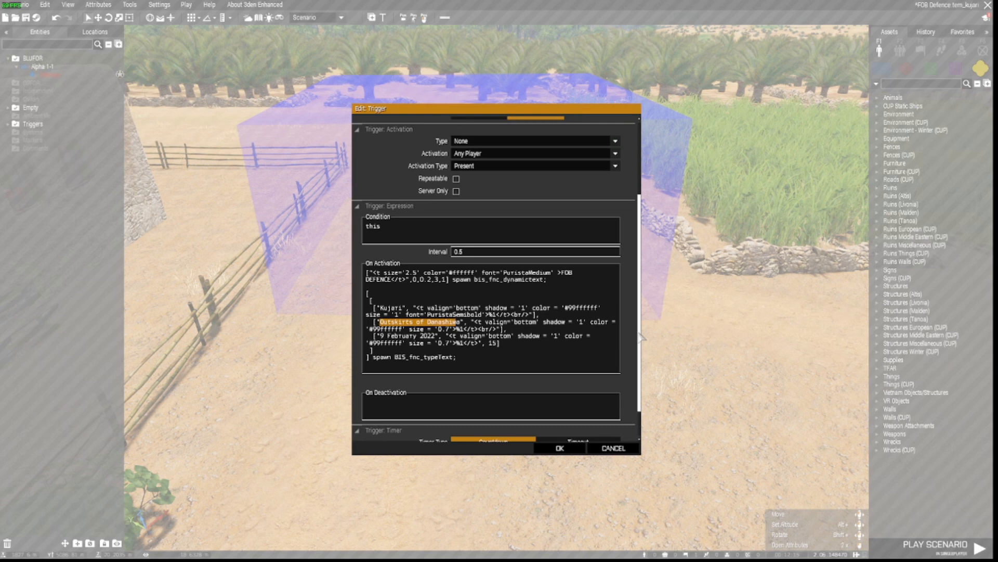
scroll("down", 3)
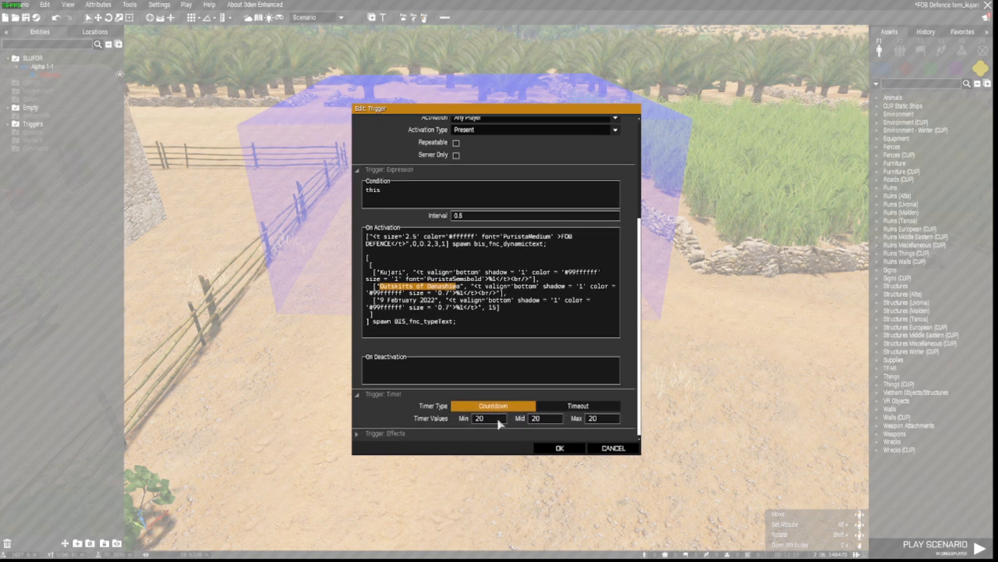
left_click(558, 447)
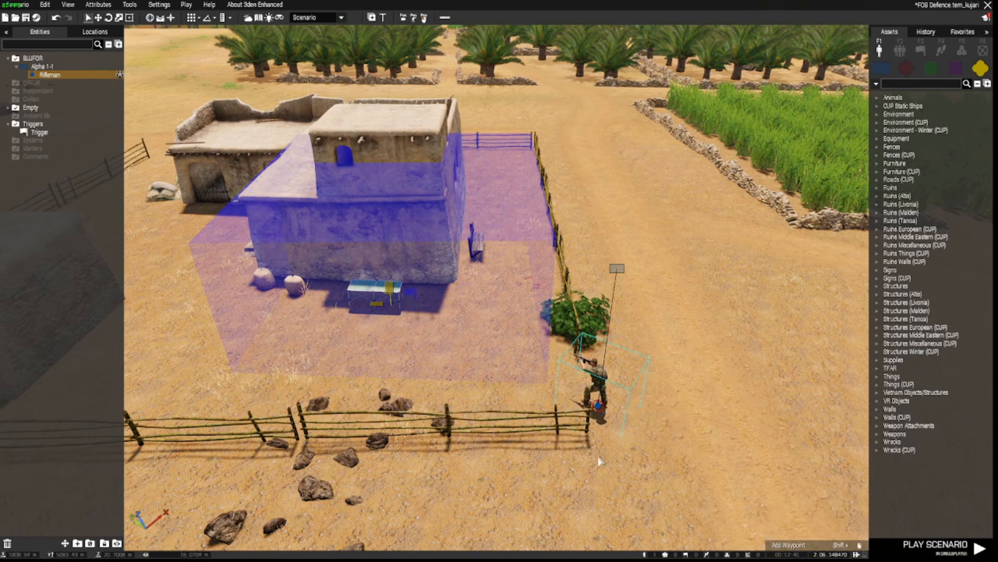
- Launch Play Scenario to test the trigger's FOB DEFENCE text
left_click(940, 544)
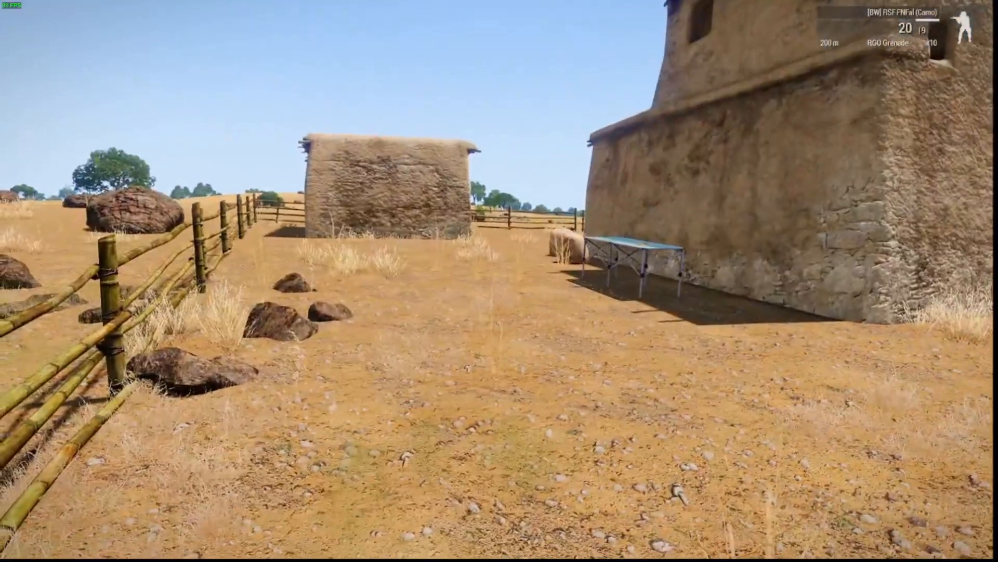
mouse_move(499, 280)
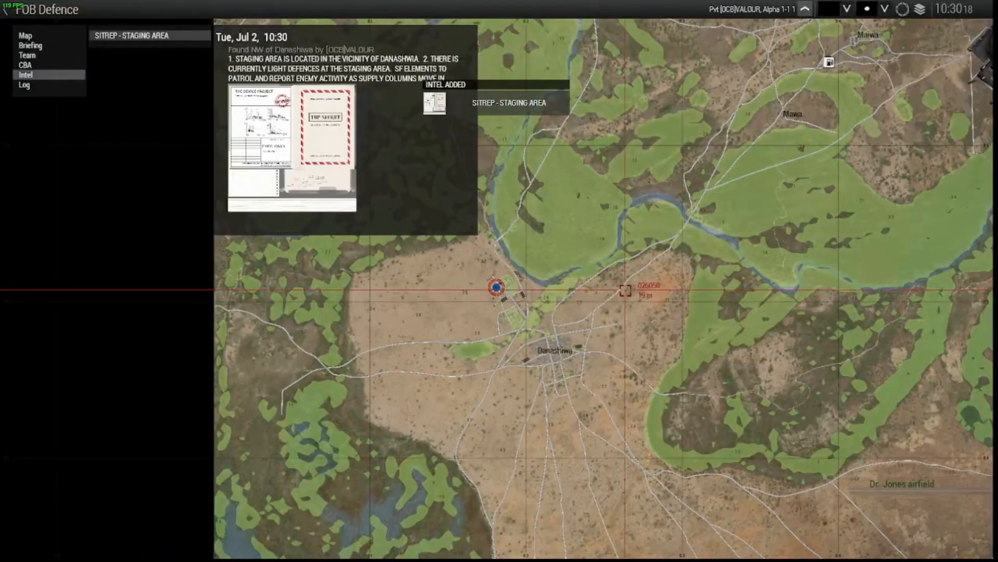
- Walk to the camping table and check the SITREP - STAGING AREA intel on the map
scroll("down", 3)
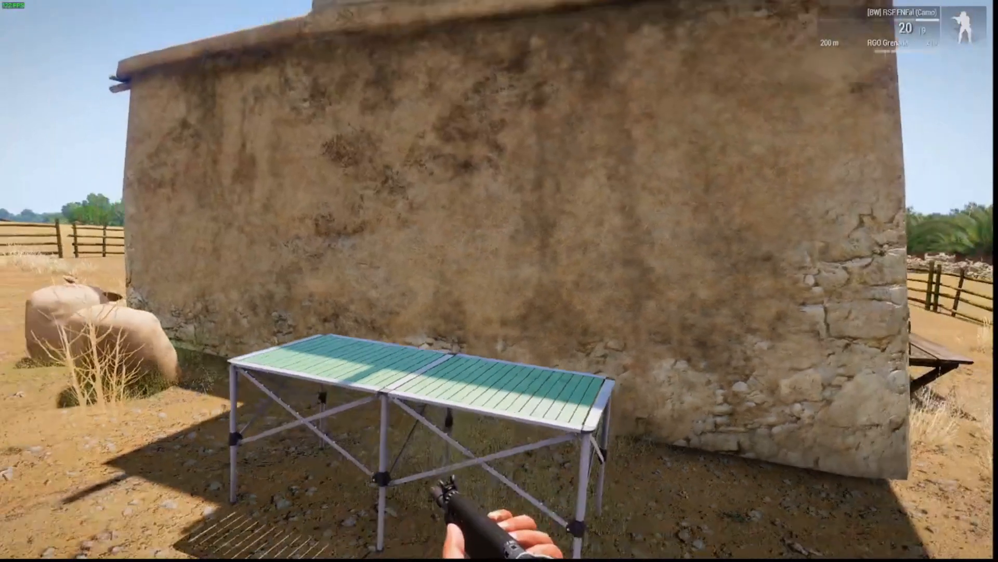
mouse_move(499, 280)
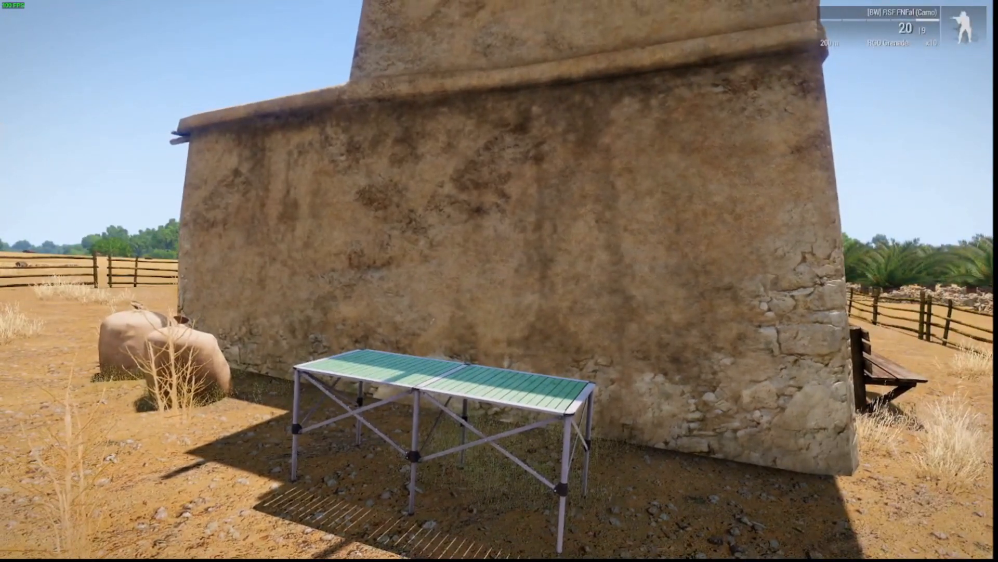
mouse_move(500, 281)
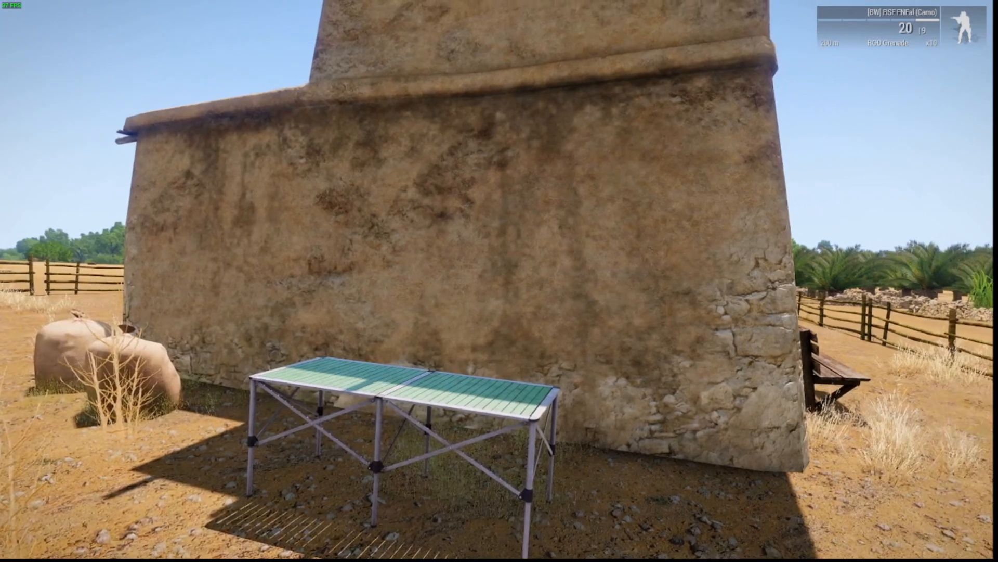
mouse_move(500, 281)
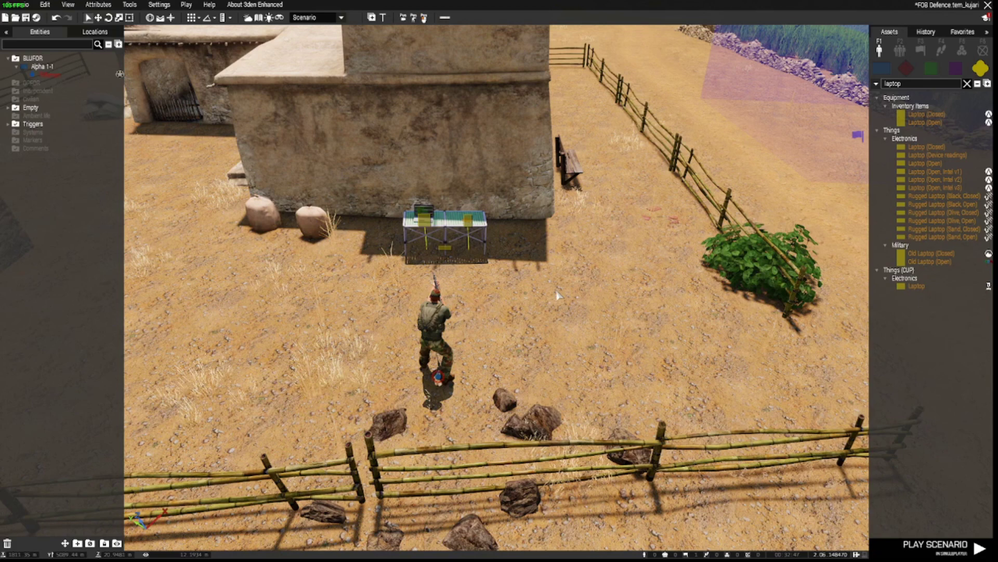
mouse_move(560, 287)
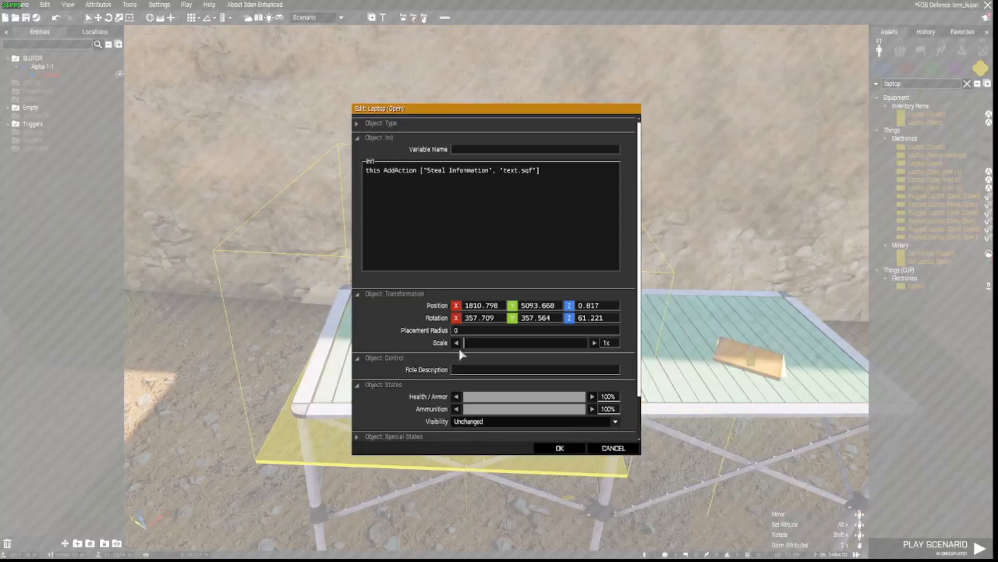
mouse_move(368, 177)
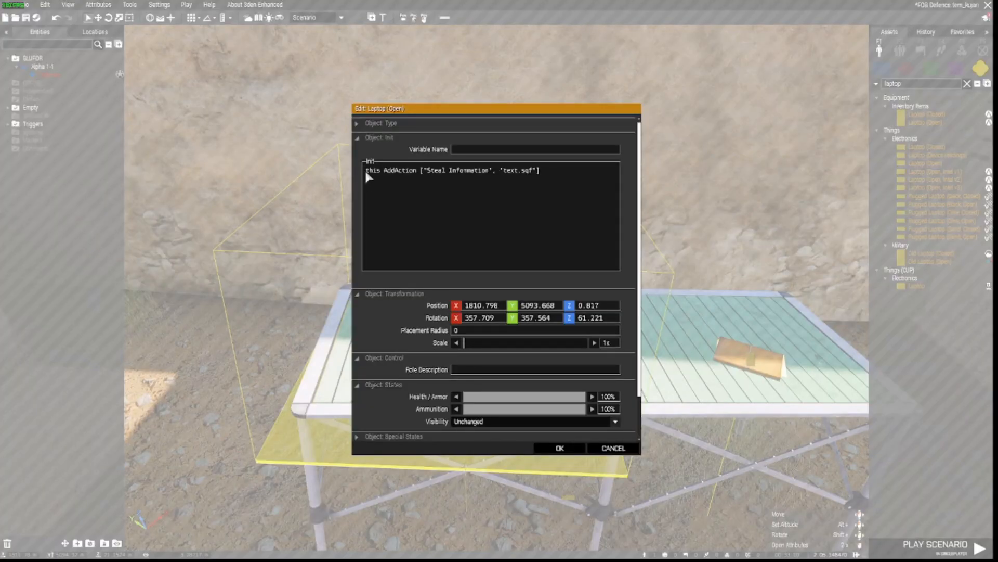
- Review the laptop Init addAction with 'Steal Information' and text.sqf, cancel, and go to the script editor
double_click(372, 170)
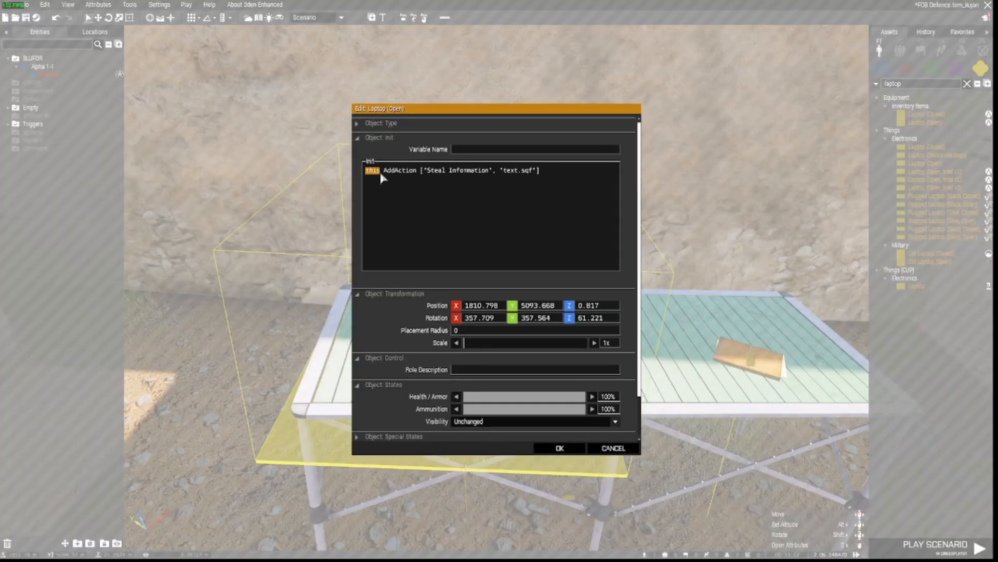
double_click(398, 170)
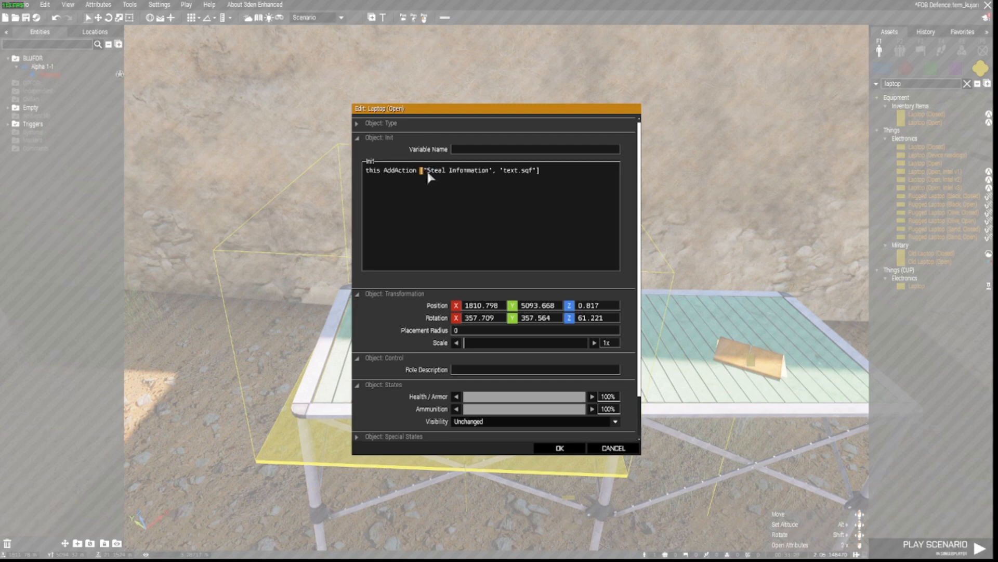
double_click(454, 170)
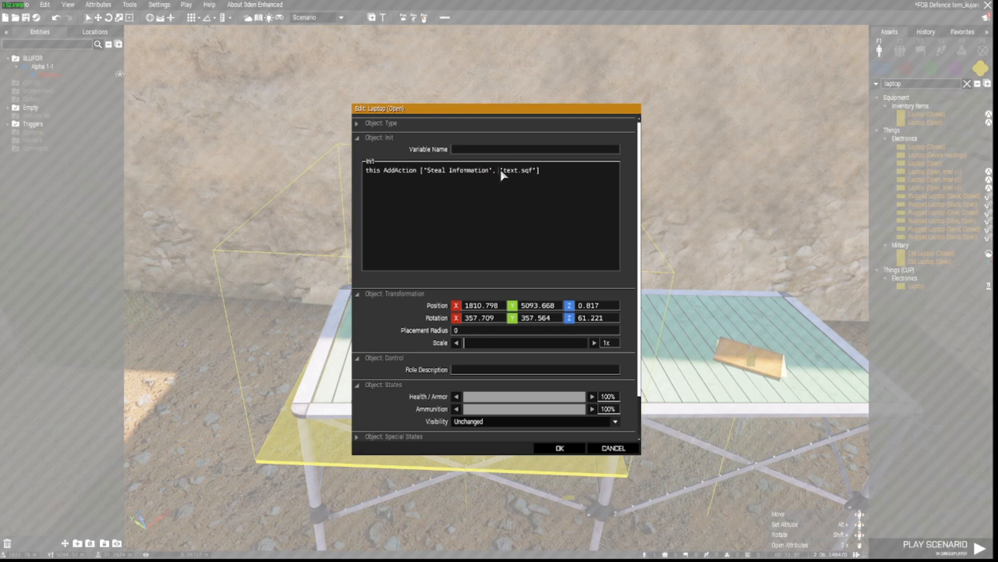
double_click(507, 170)
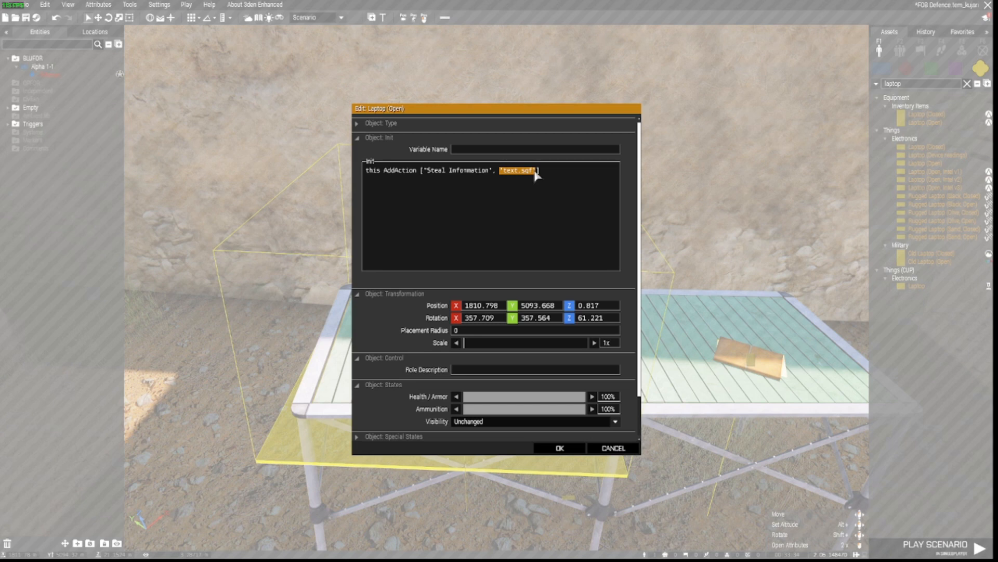
mouse_move(539, 175)
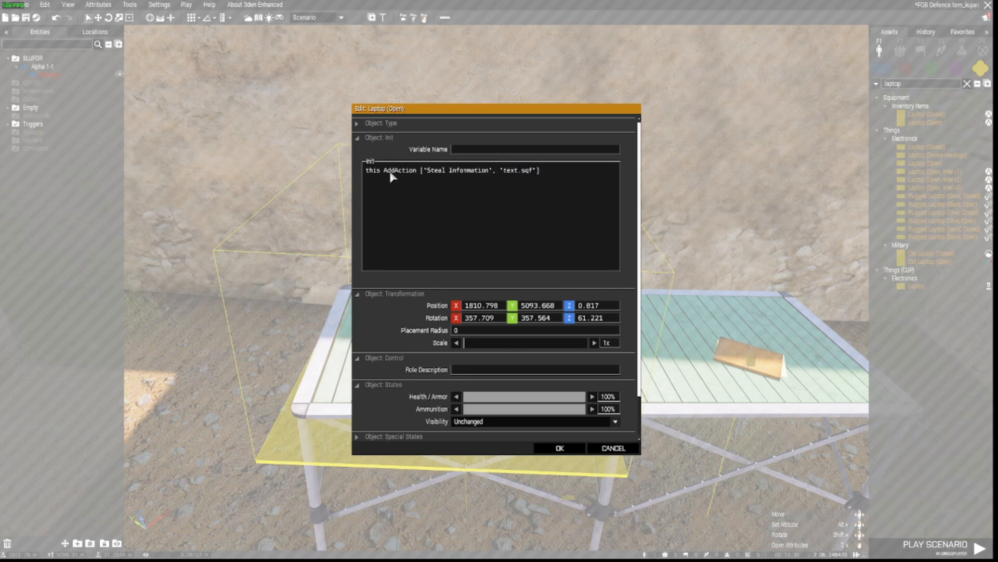
mouse_move(464, 202)
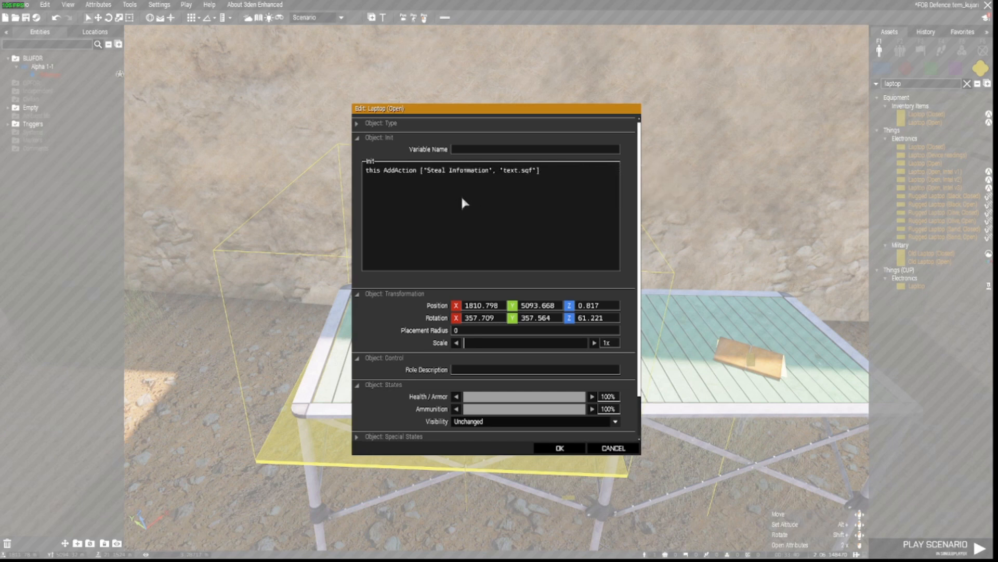
mouse_move(444, 194)
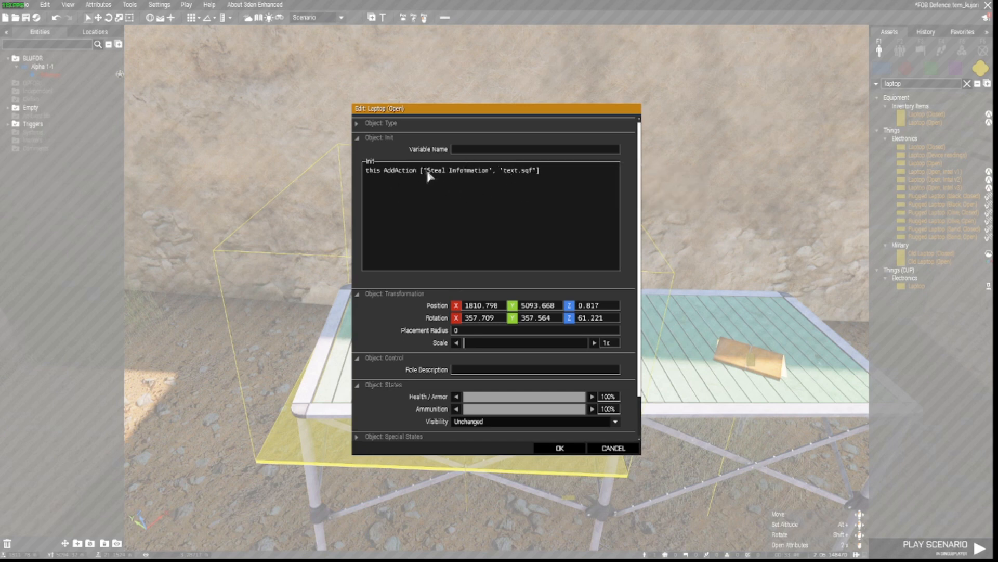
double_click(456, 170)
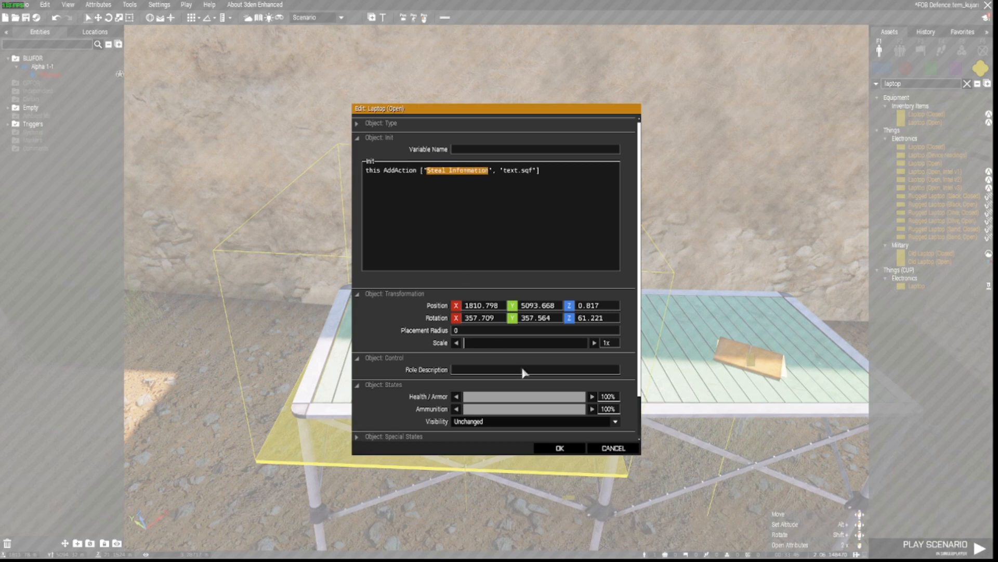
mouse_move(612, 447)
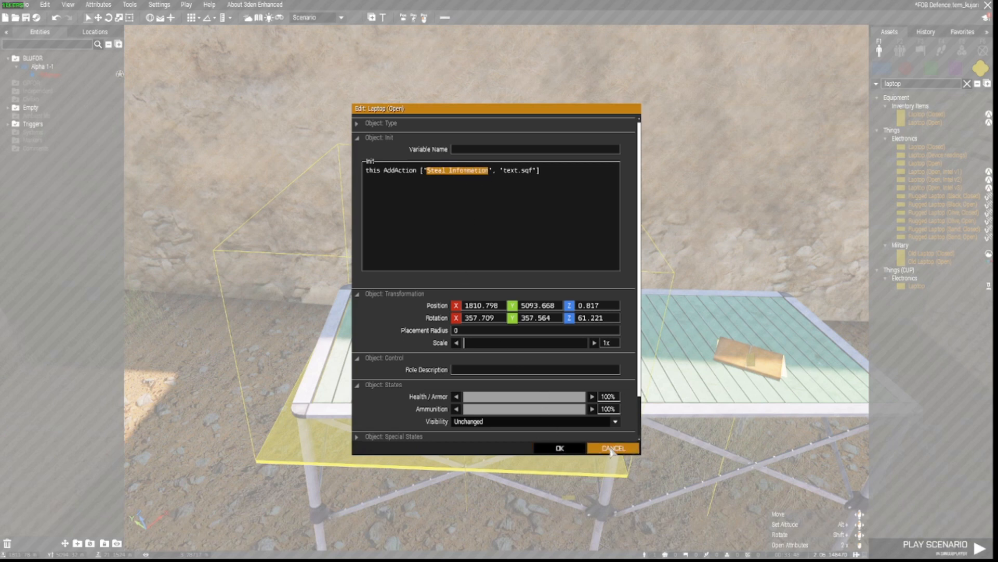
left_click(613, 449)
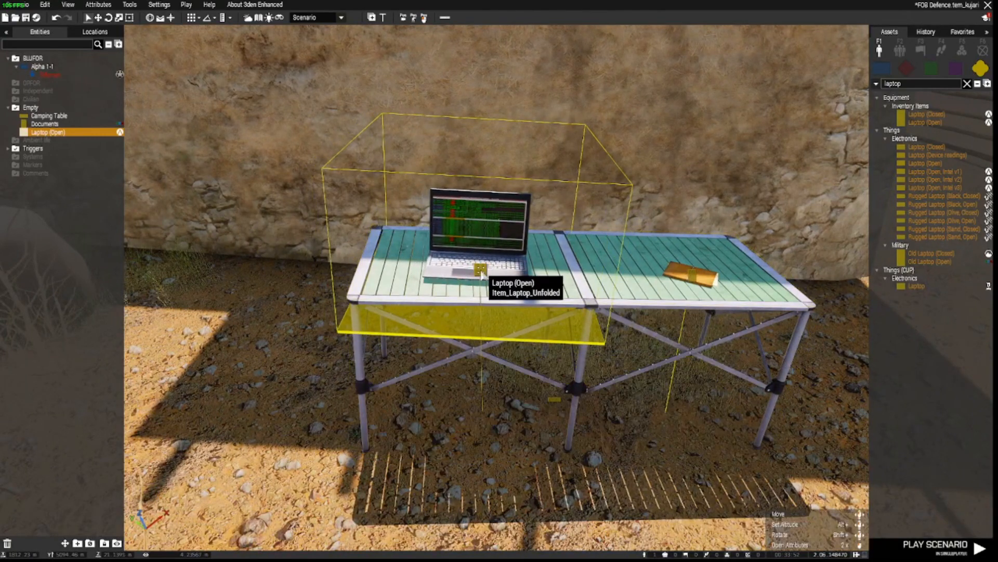
left_click(471, 272)
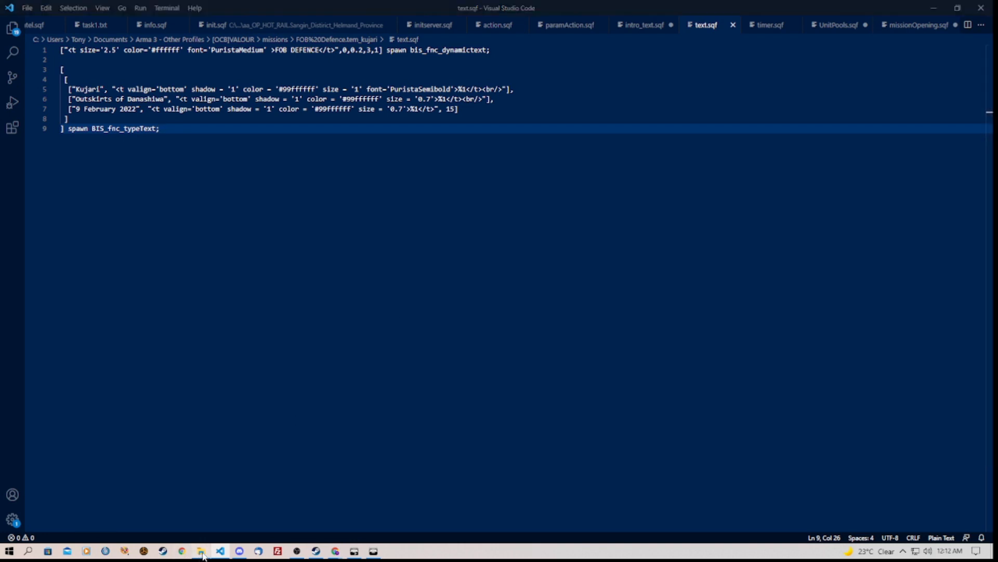
- Navigate File Explorer into the FOB%20Defence.tem_kujari mission folder
left_click(200, 551)
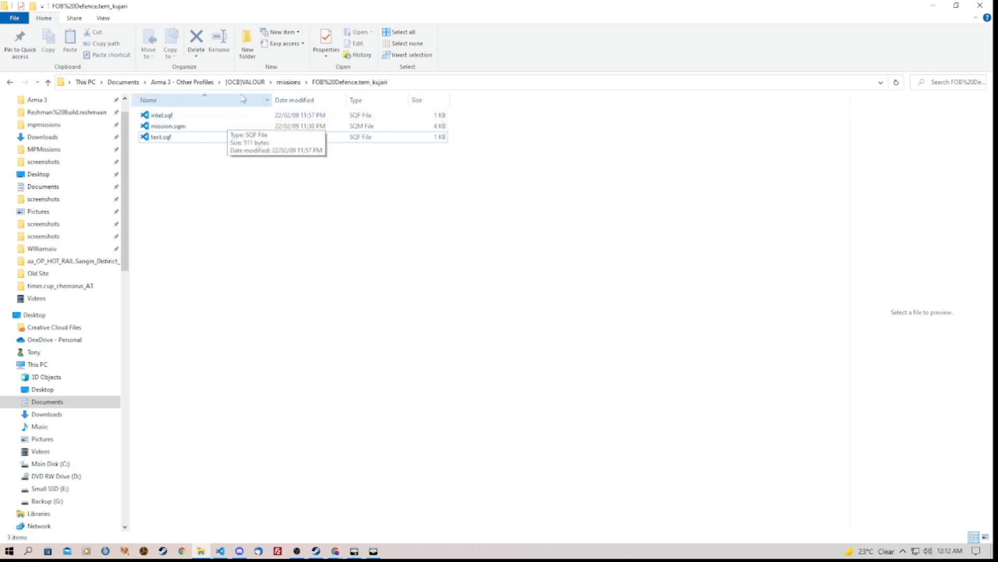
left_click(47, 81)
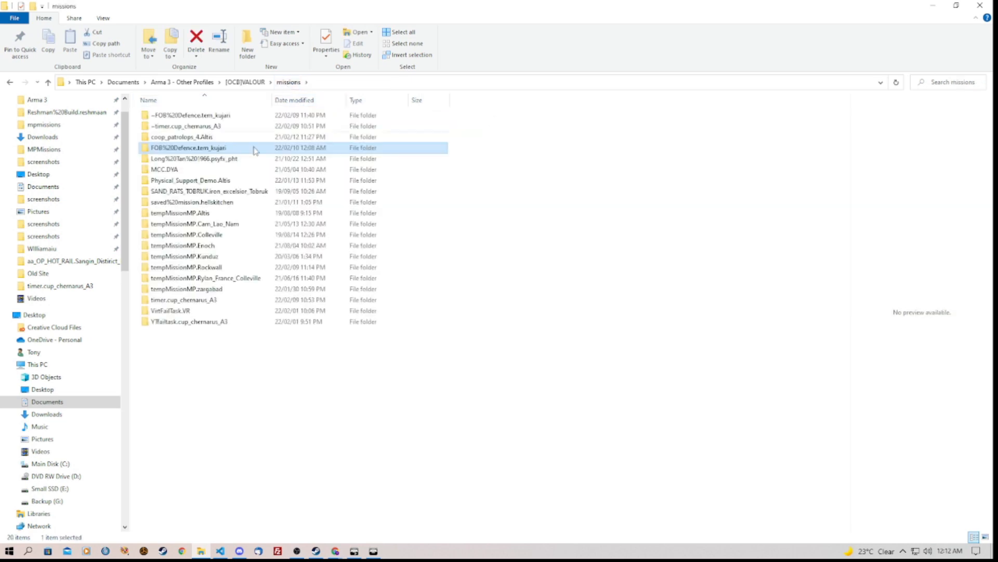
mouse_move(188, 146)
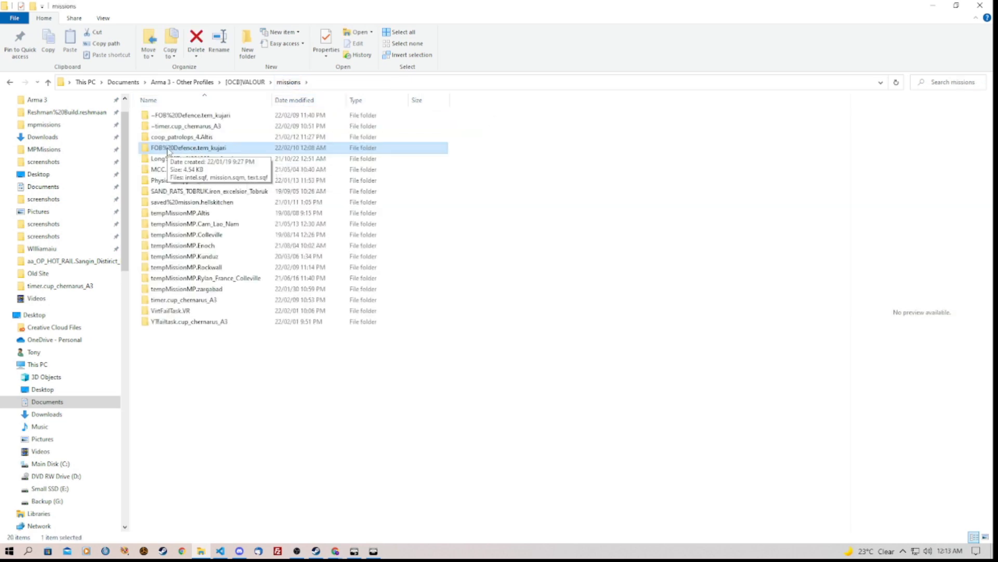
double_click(189, 148)
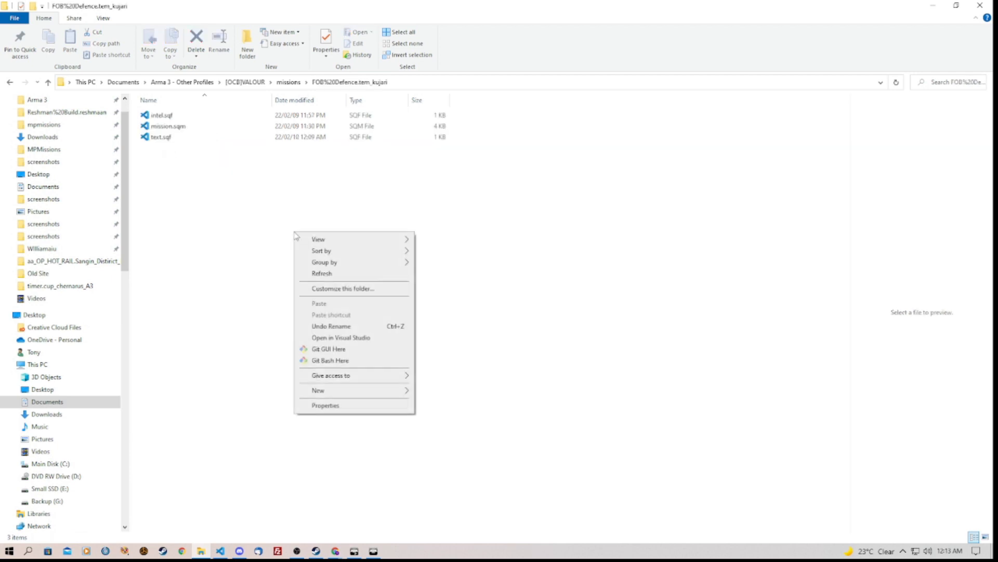
- Create a new text document renamed testing.sqf, accepting the extension change
left_click(318, 390)
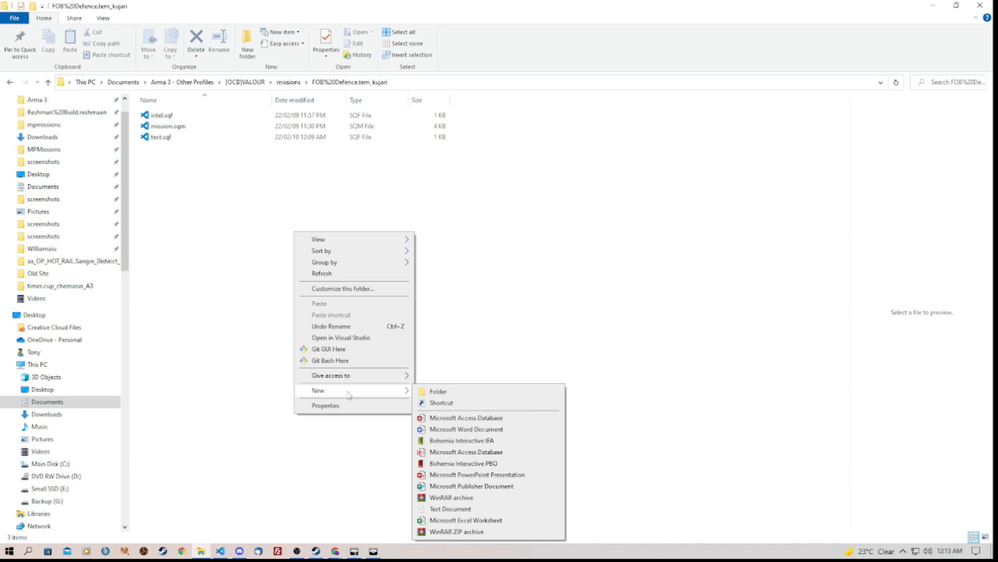
left_click(450, 508)
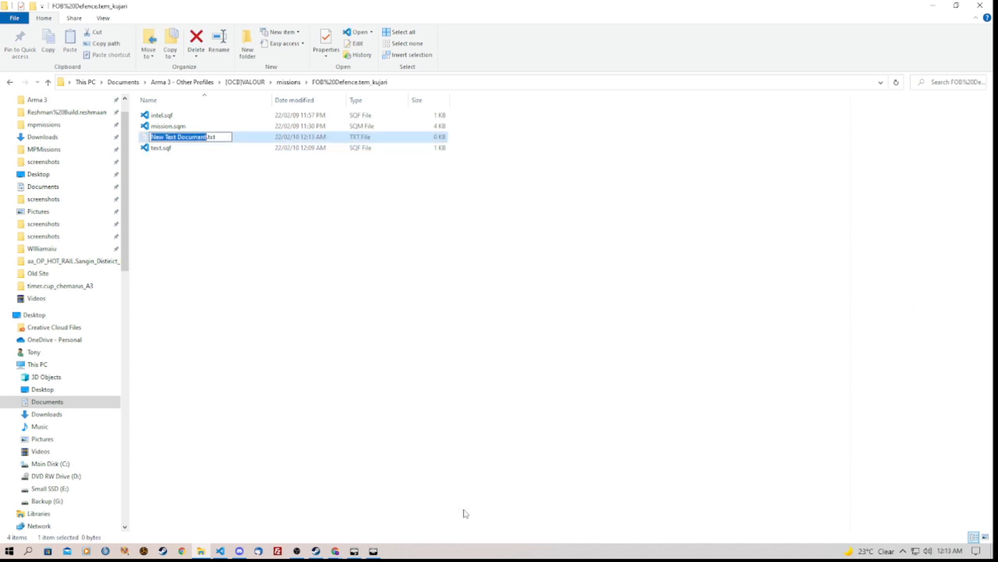
mouse_move(479, 452)
type("testing.sqf")
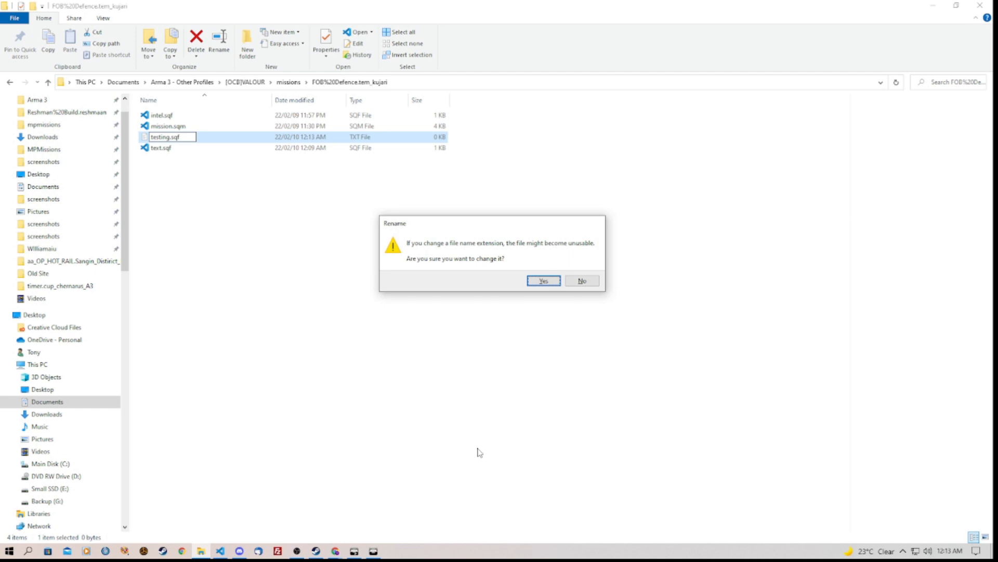
left_click(542, 279)
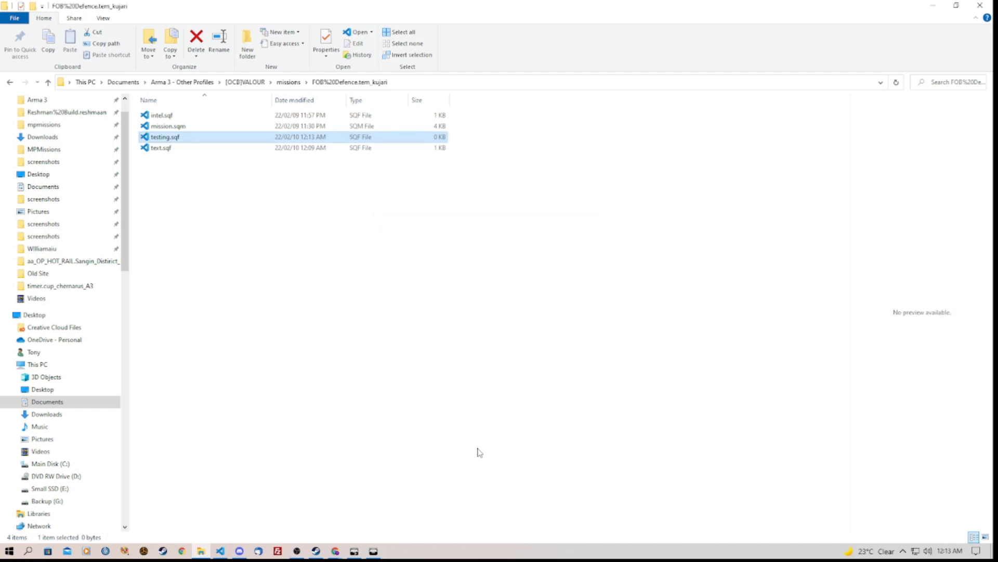
mouse_move(165, 141)
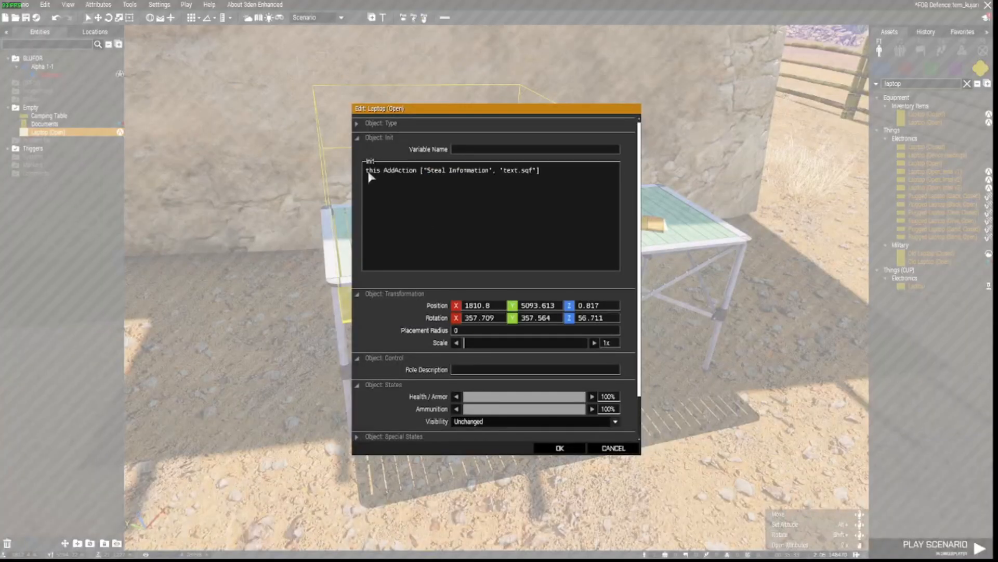
mouse_move(430, 178)
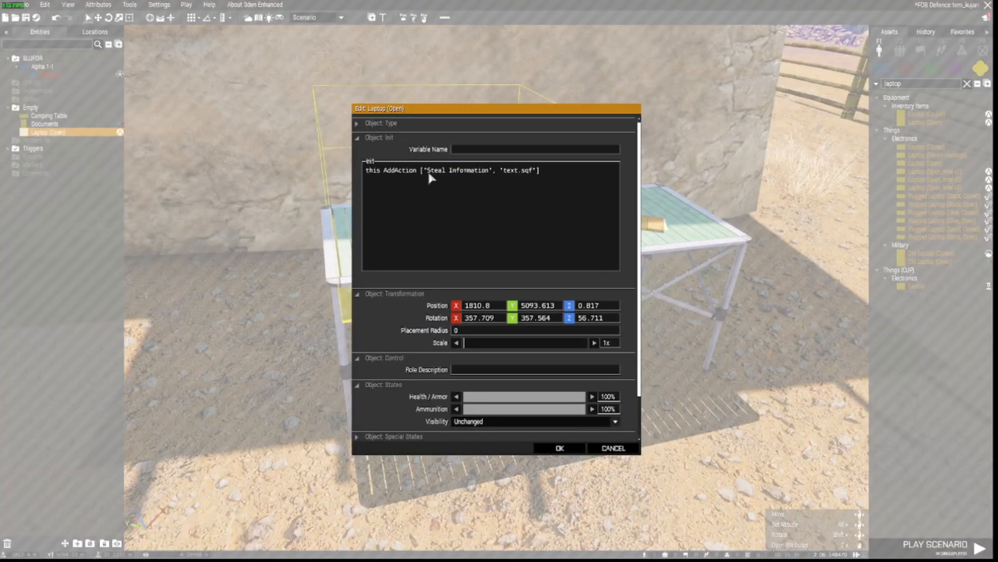
mouse_move(507, 177)
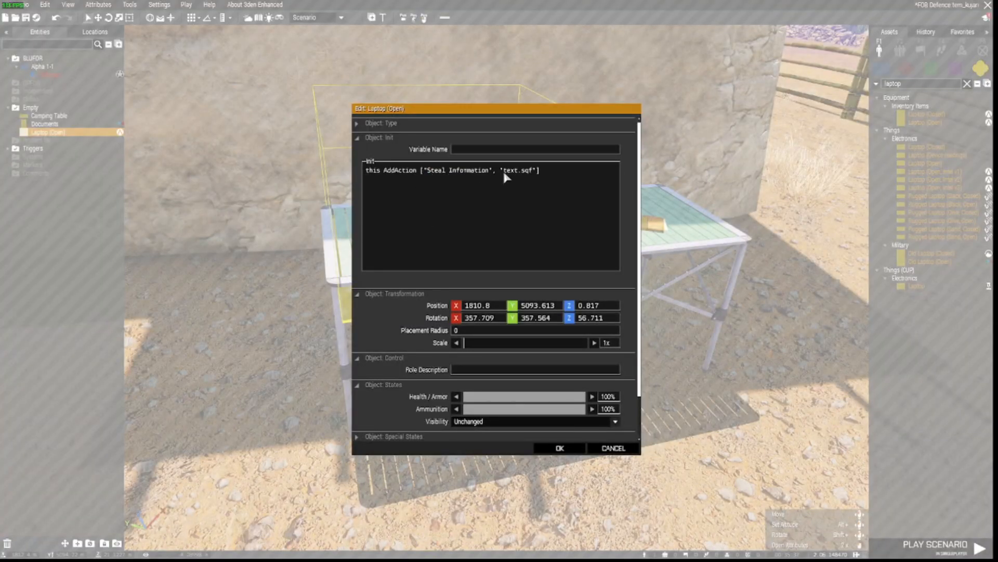
- Change the laptop action's script from text.sqf to testing.sqf, confirm, and start a test play
double_click(511, 170)
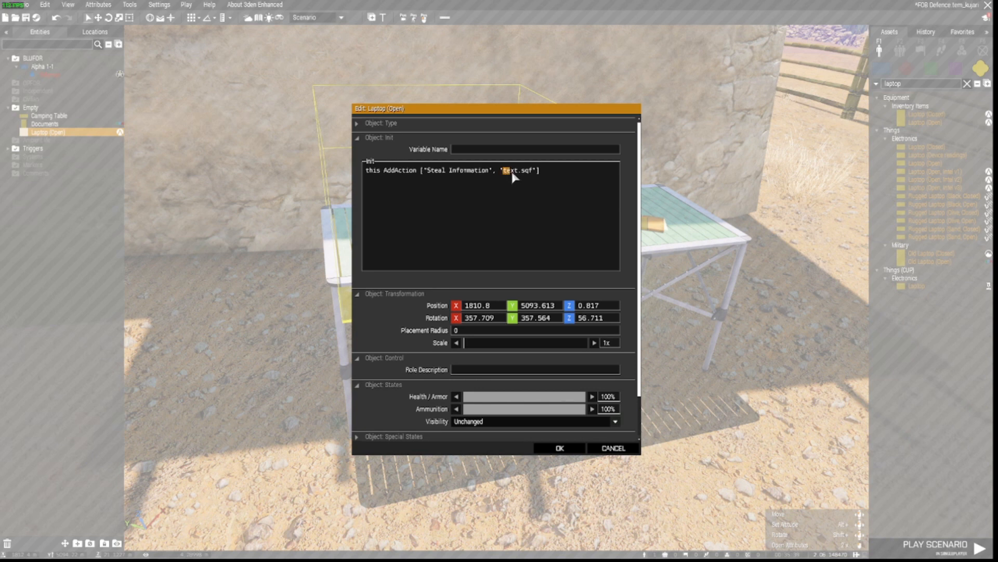
double_click(509, 169)
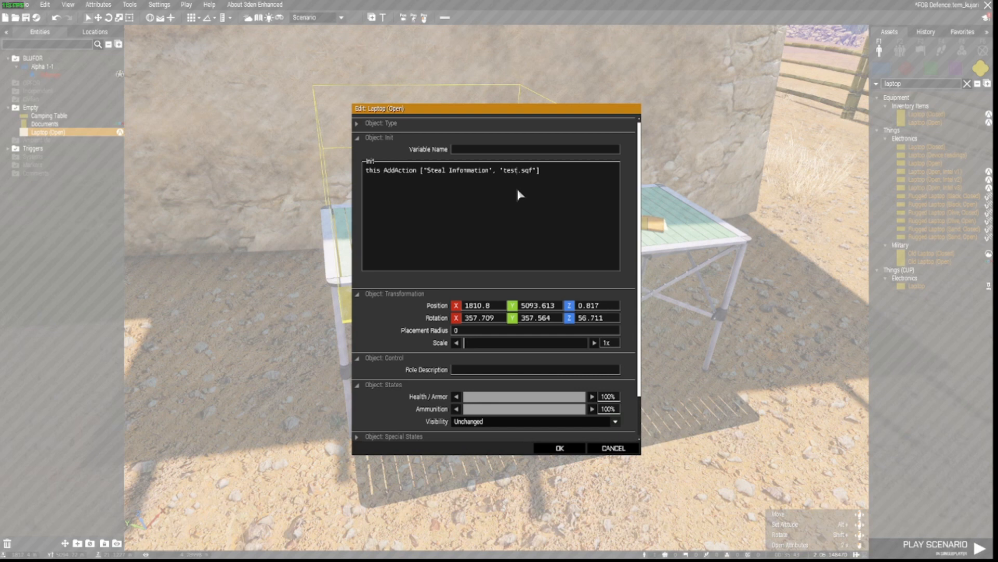
type("ing")
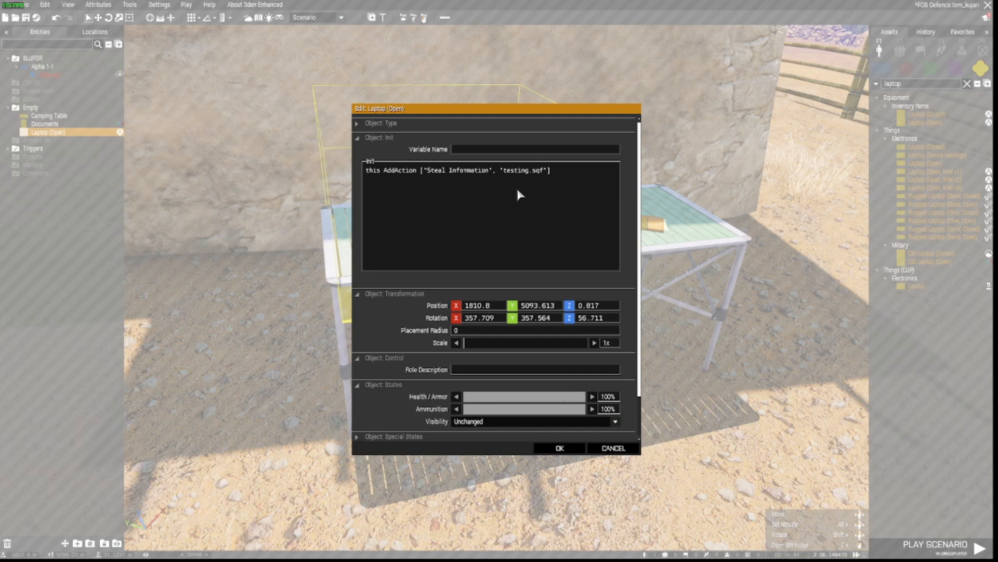
left_click(559, 447)
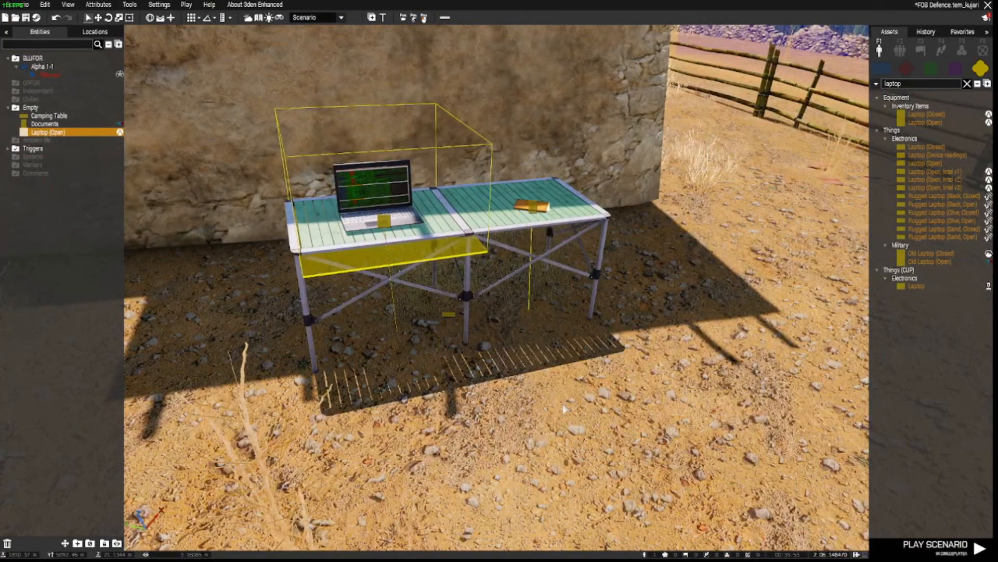
left_click(937, 543)
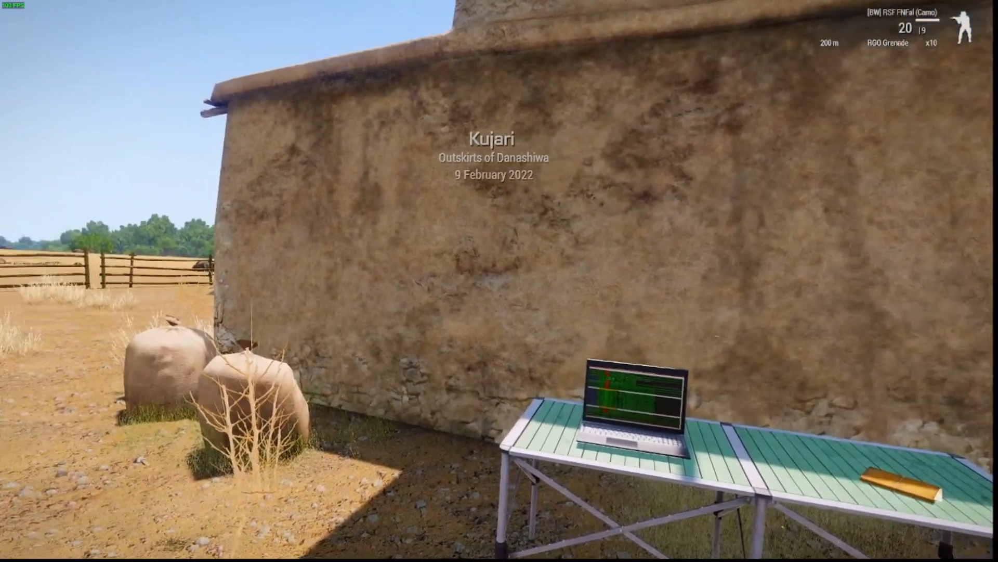
mouse_move(499, 281)
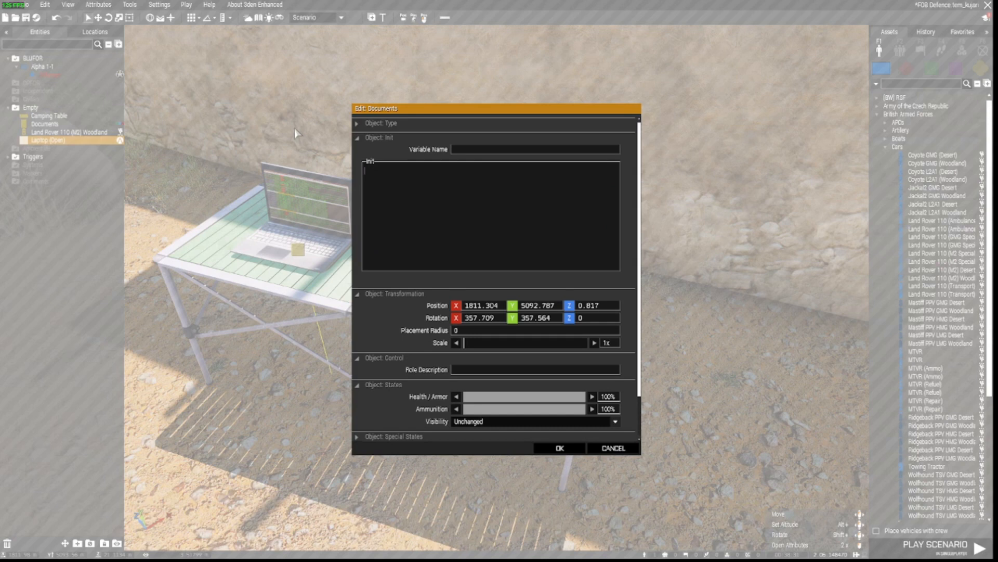
- Give the documents and the Land Rover 110 (MG) Woodland the 'Steal Information' addAction running testing.sqf, then relaunch the scenario
type("this AddAction [\"Steal Information\", 'testing.sqf']")
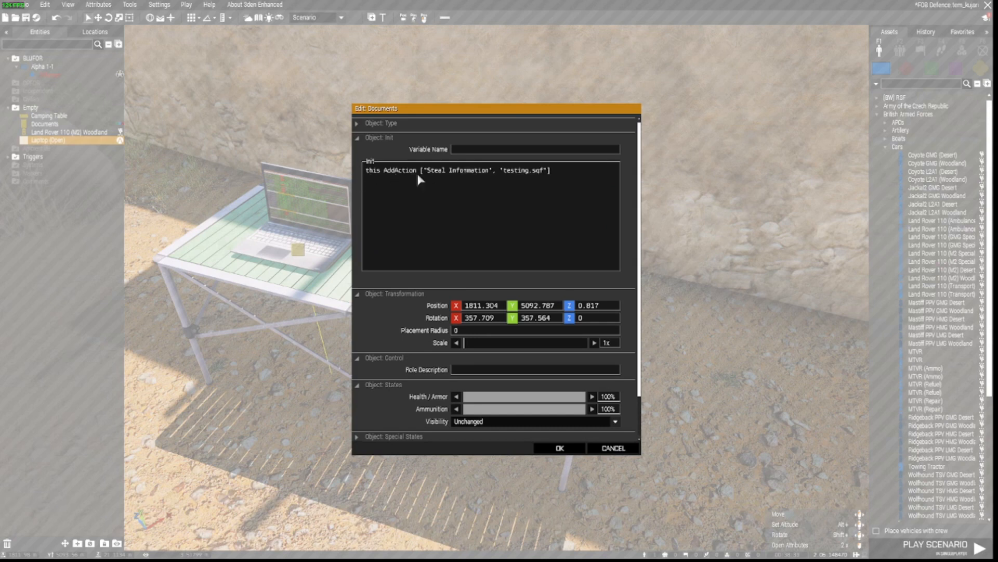
mouse_move(549, 262)
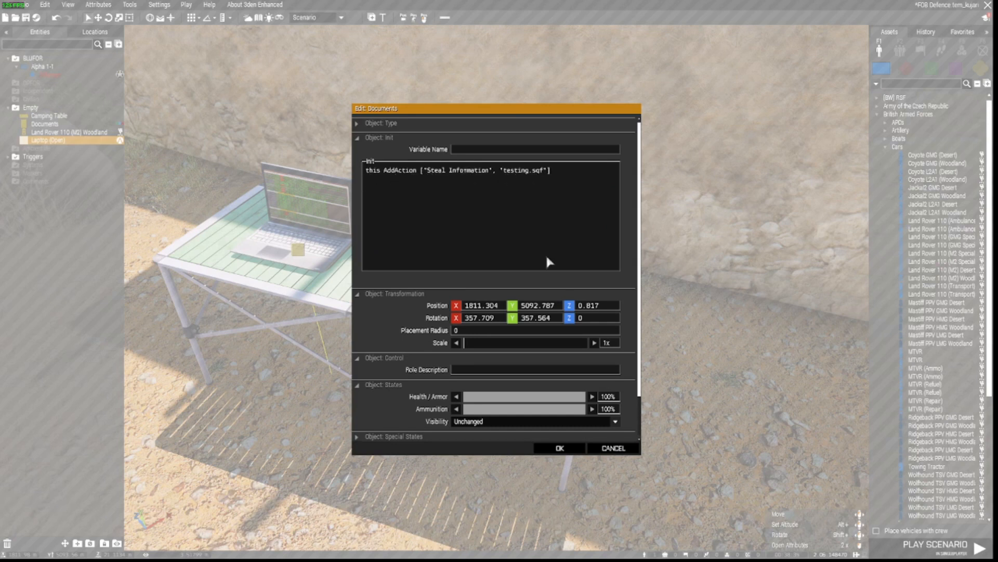
left_click(557, 447)
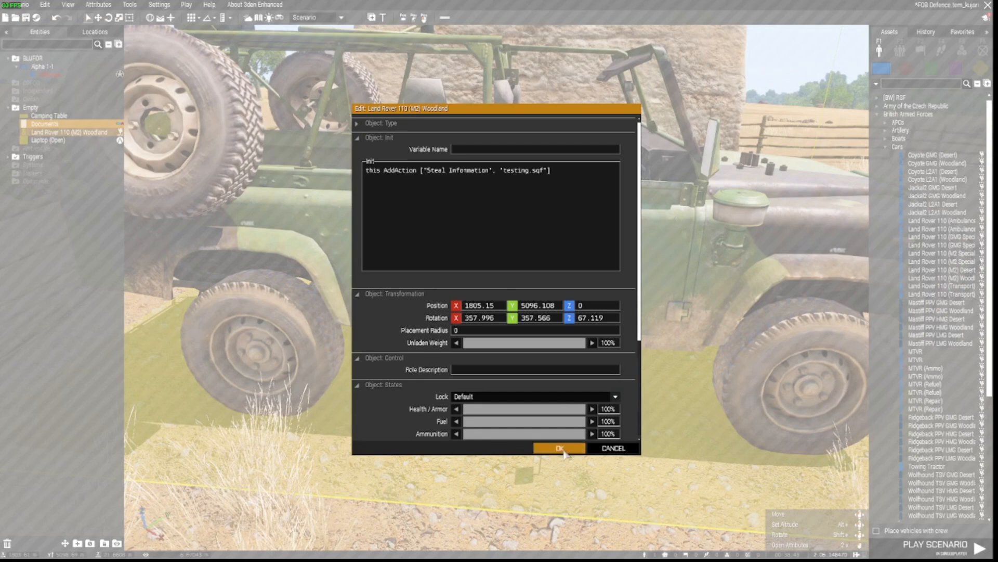
left_click(558, 448)
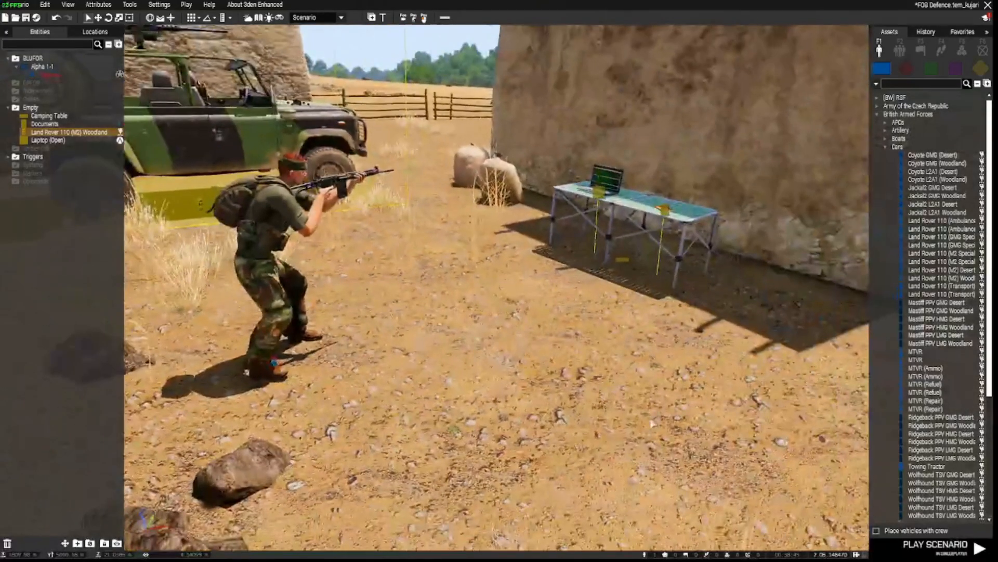
left_click(932, 546)
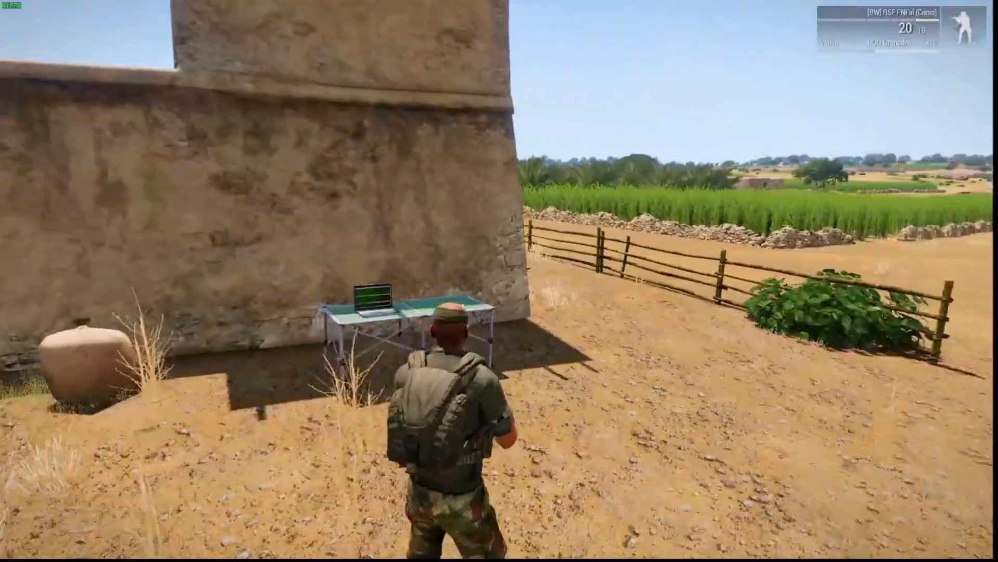
mouse_move(499, 280)
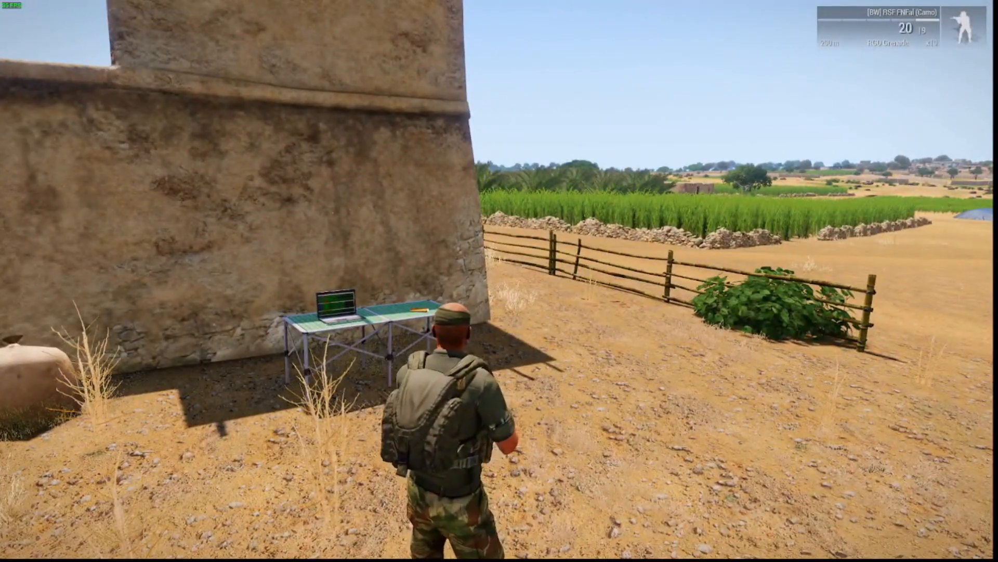